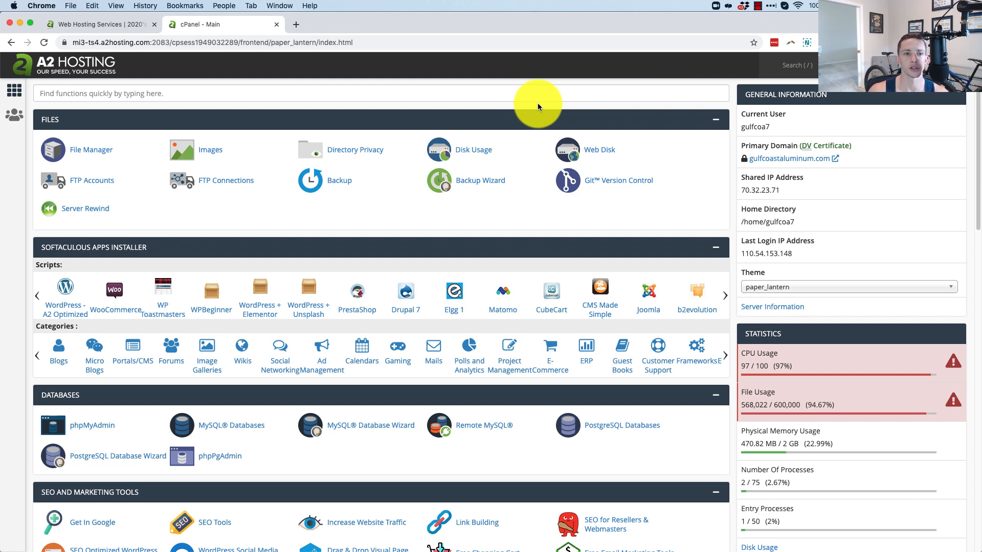
mouse_move(79, 86)
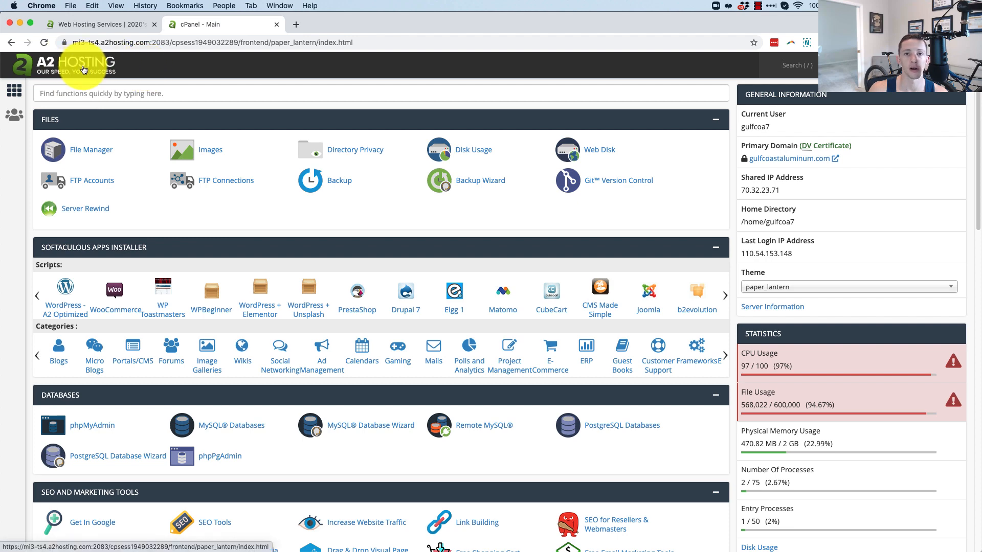
mouse_move(80, 80)
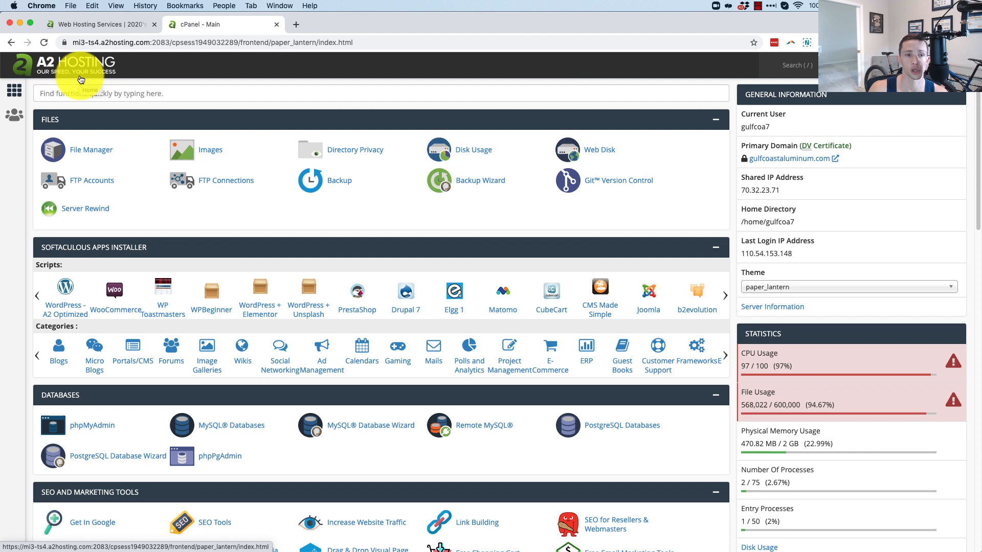
mouse_move(80, 79)
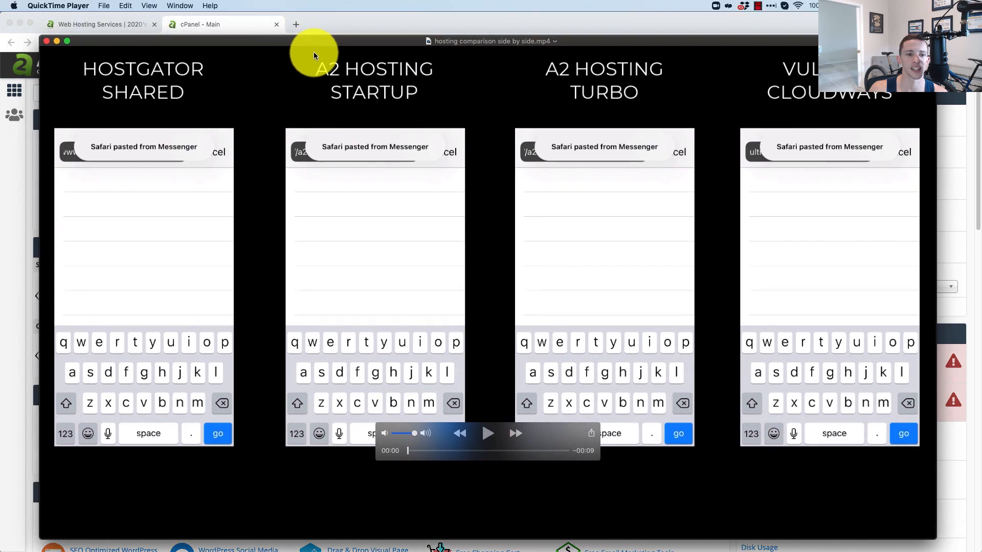
mouse_move(369, 74)
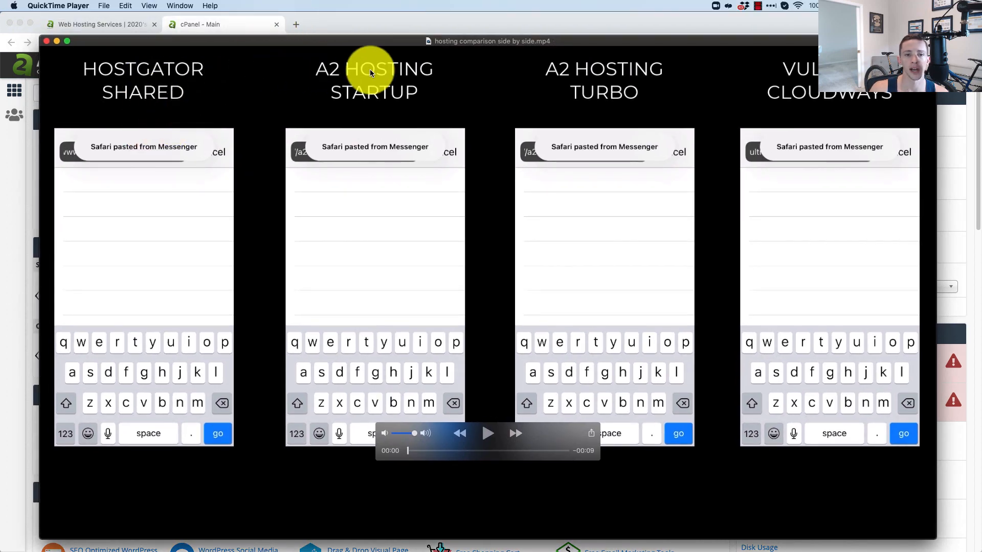
mouse_move(384, 156)
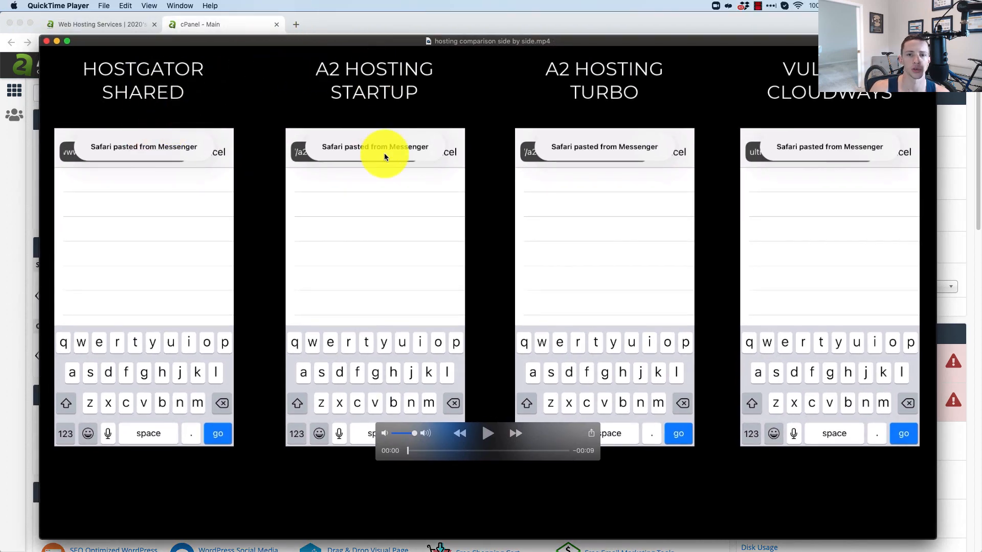
mouse_move(629, 70)
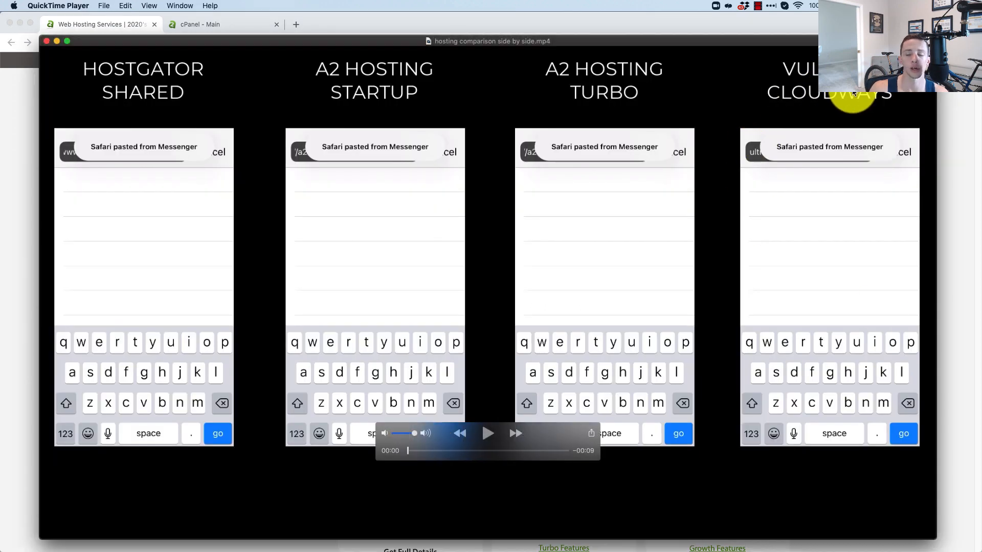
mouse_move(820, 111)
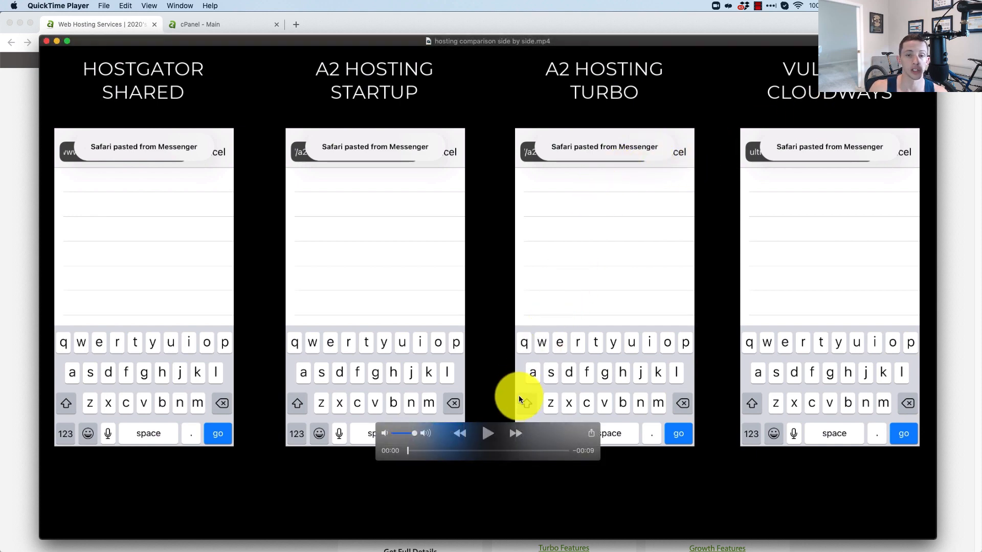
mouse_move(489, 436)
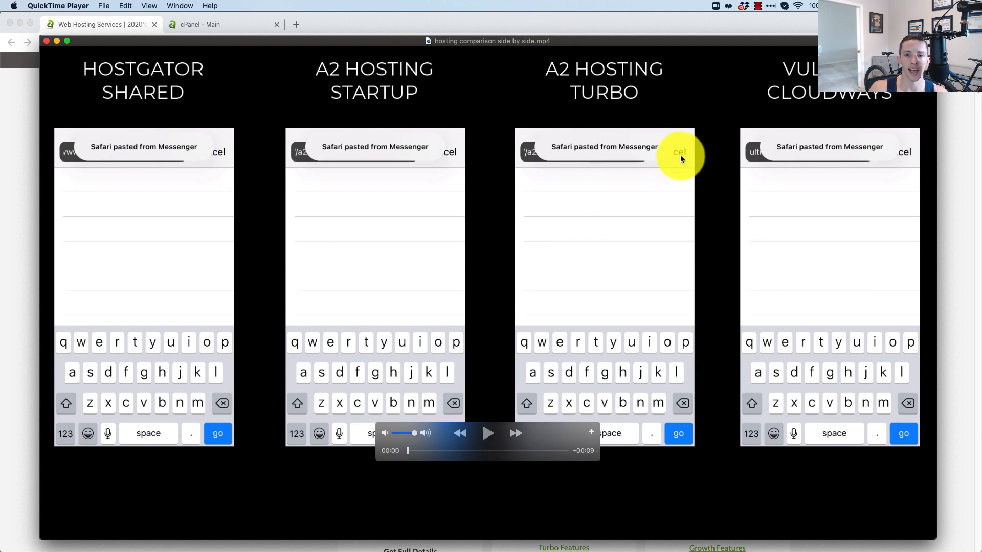
mouse_move(472, 122)
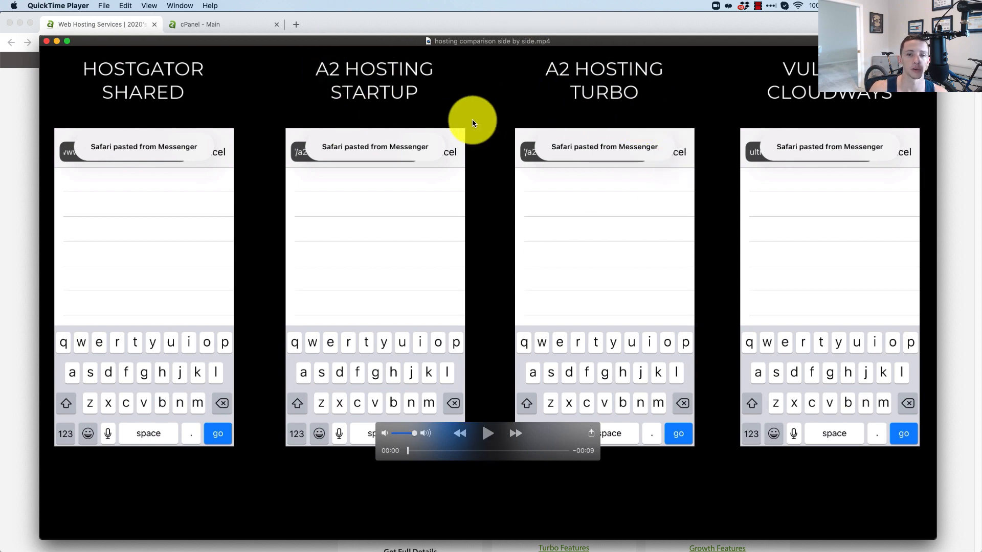
mouse_move(579, 127)
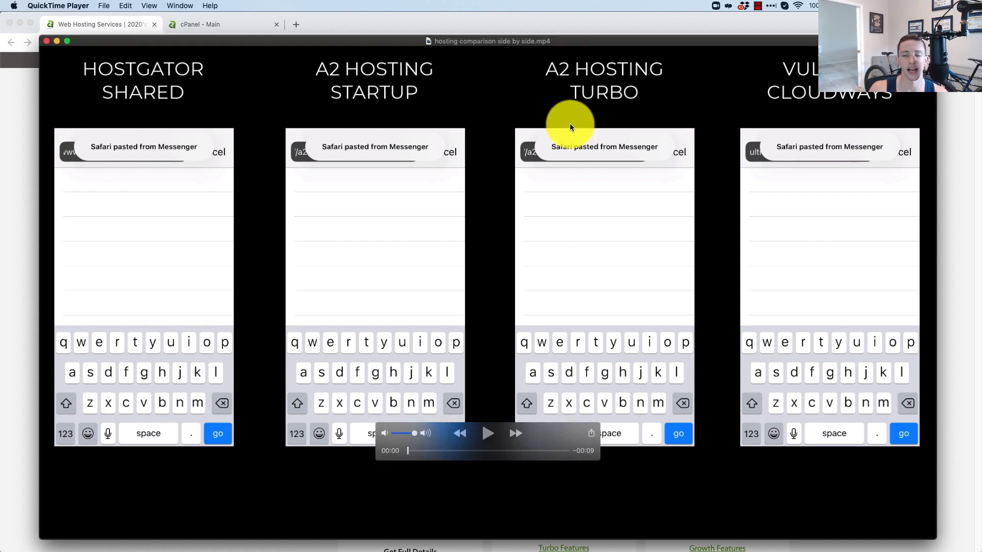
mouse_move(562, 120)
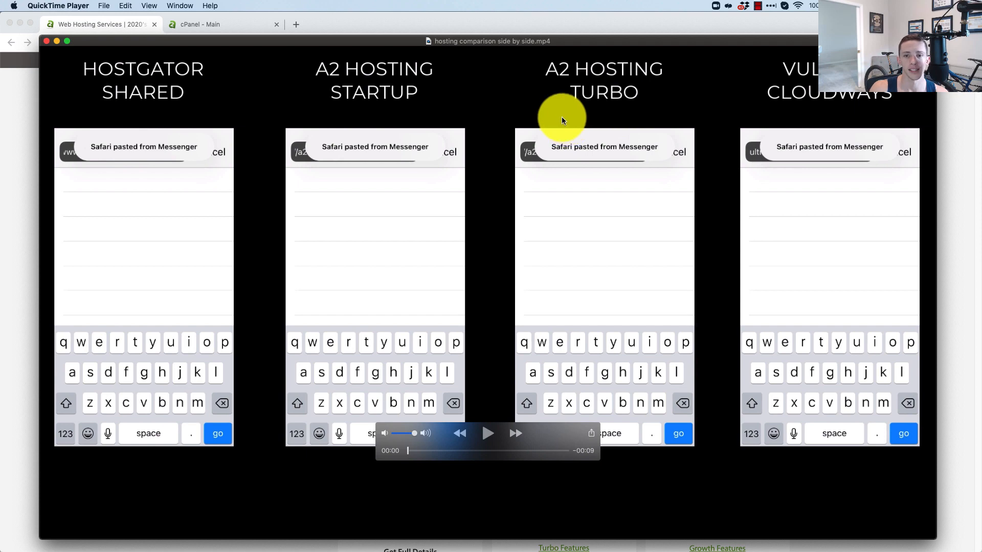
mouse_move(850, 101)
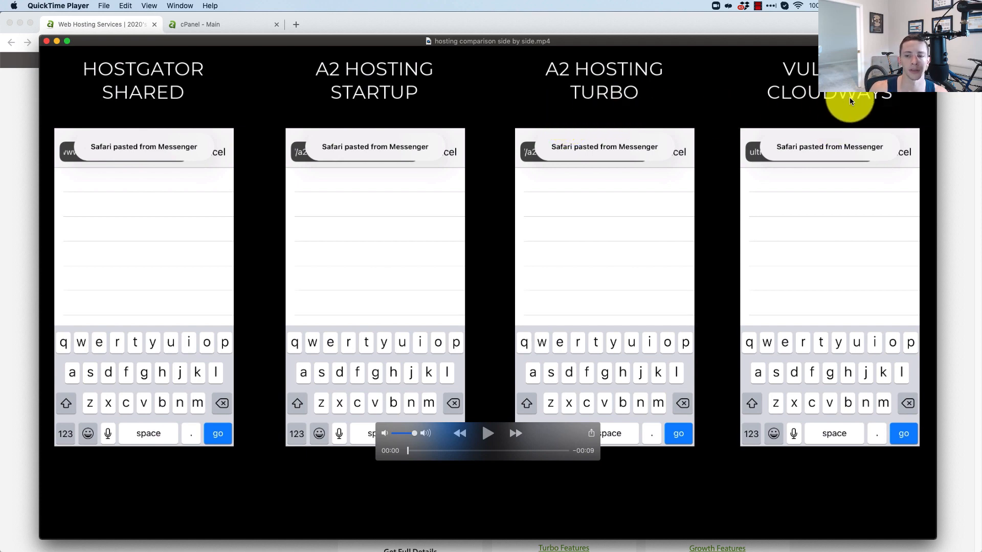
mouse_move(310, 35)
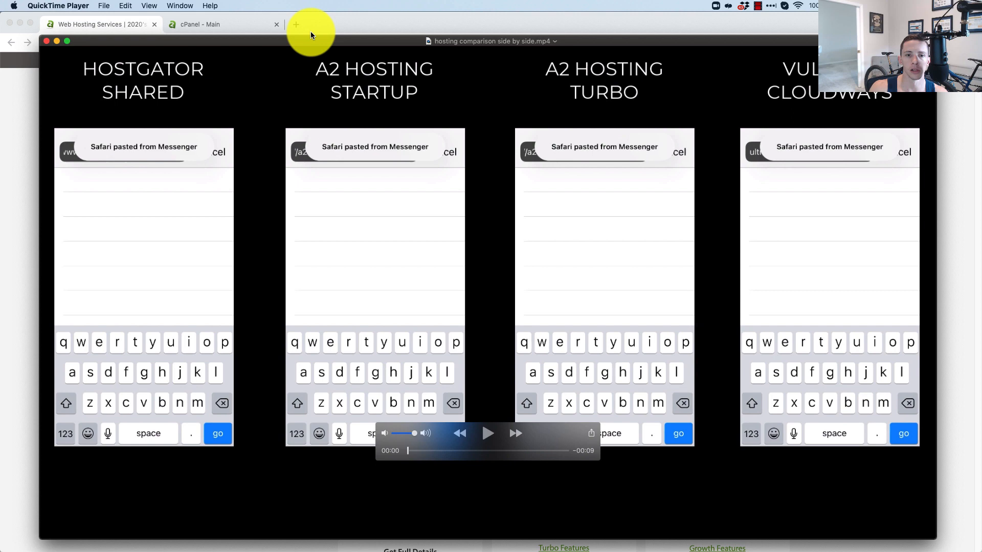
mouse_move(488, 432)
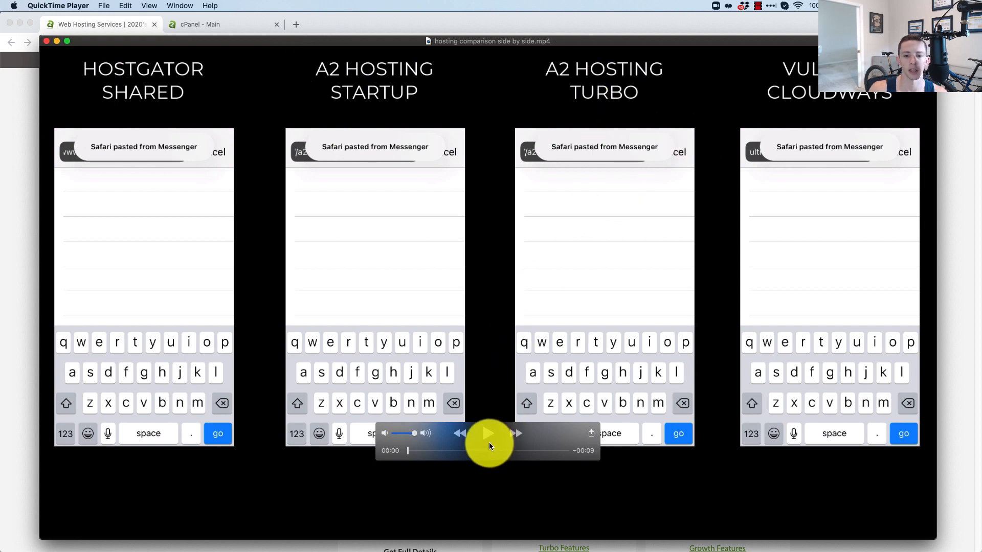
mouse_move(291, 125)
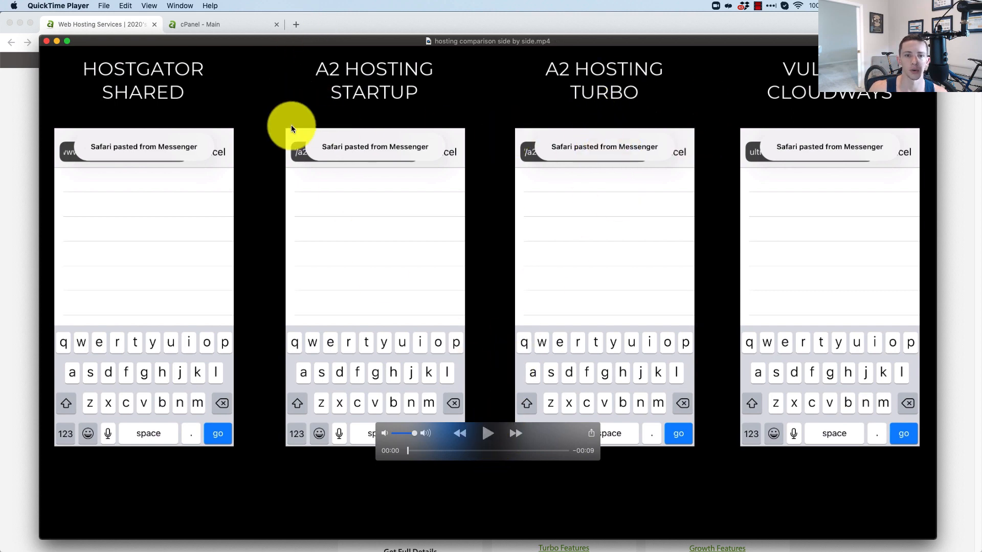
- Play the hosting comparison video and pause it once all sites have loaded
left_click(487, 433)
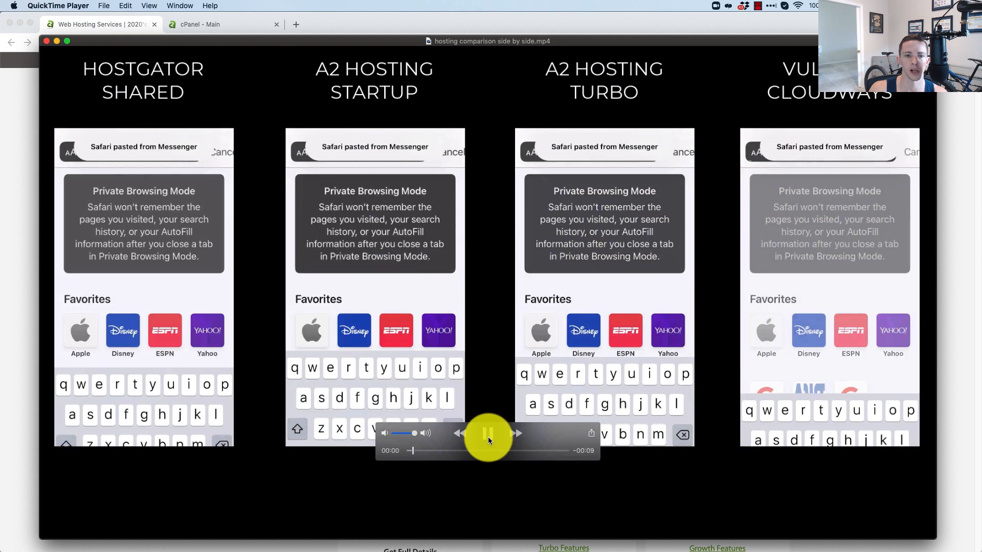
left_click(487, 434)
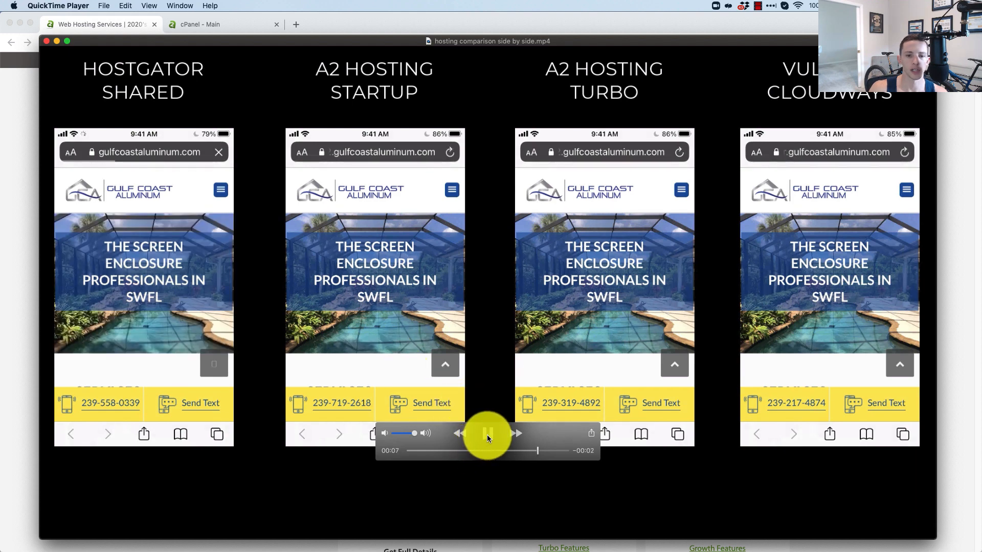
left_click(487, 433)
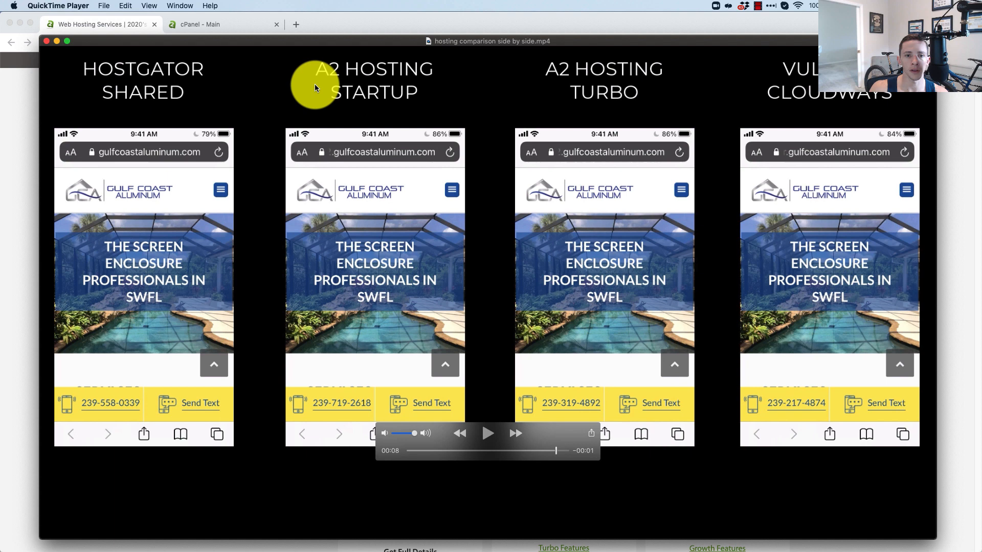
mouse_move(603, 88)
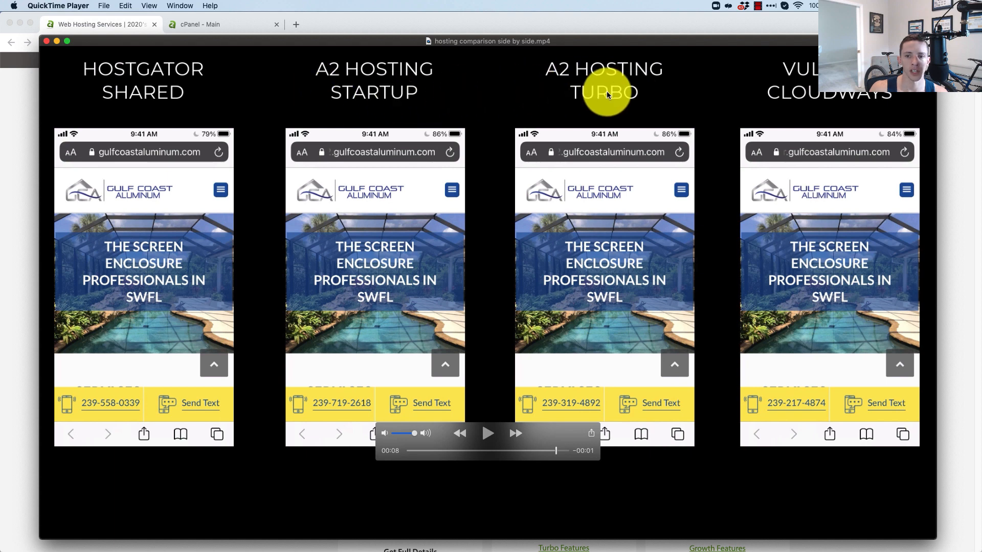
mouse_move(846, 103)
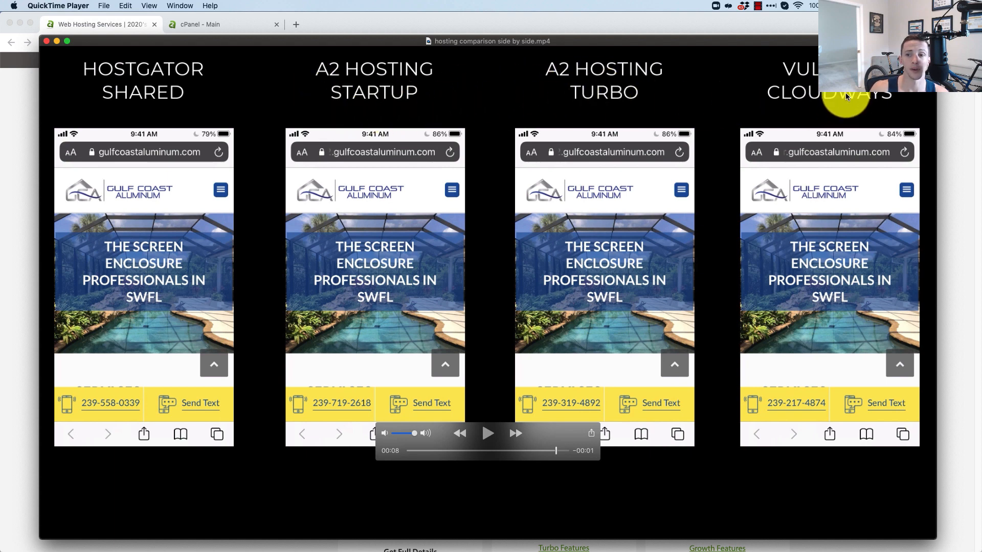
mouse_move(967, 154)
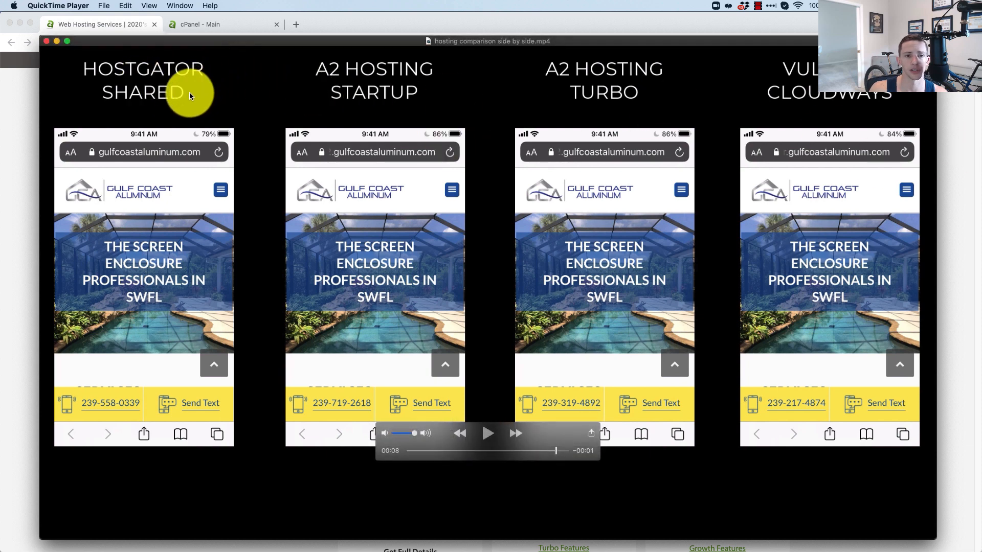
mouse_move(375, 106)
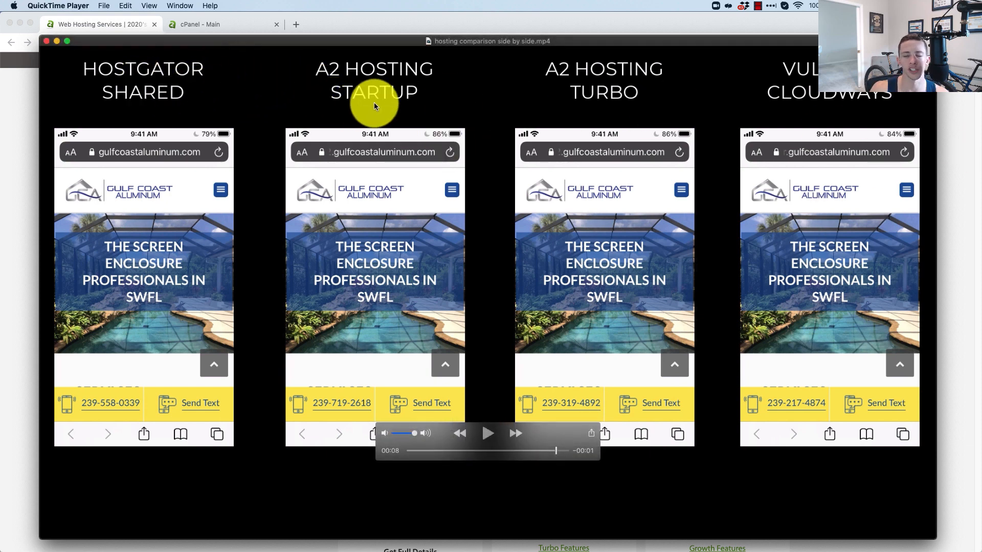
mouse_move(589, 100)
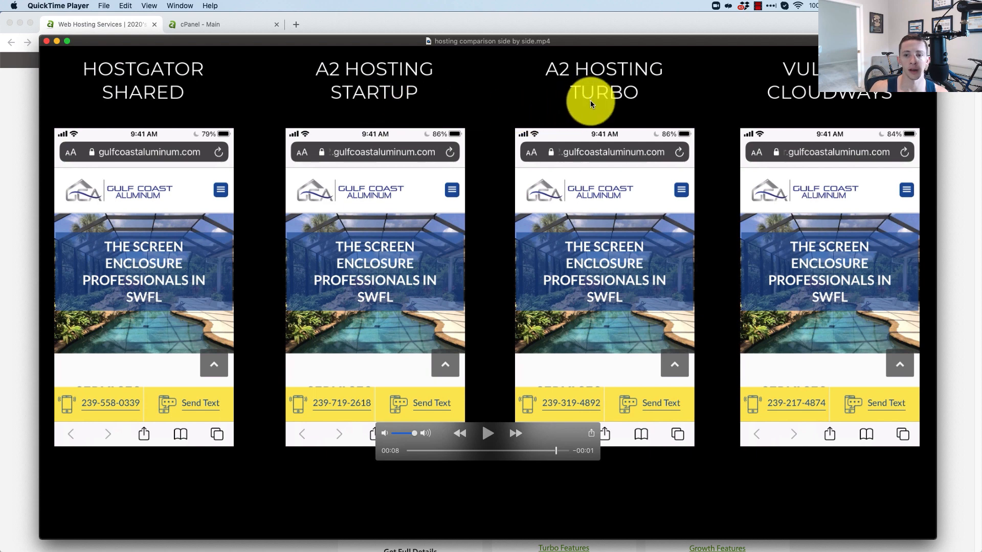
mouse_move(554, 452)
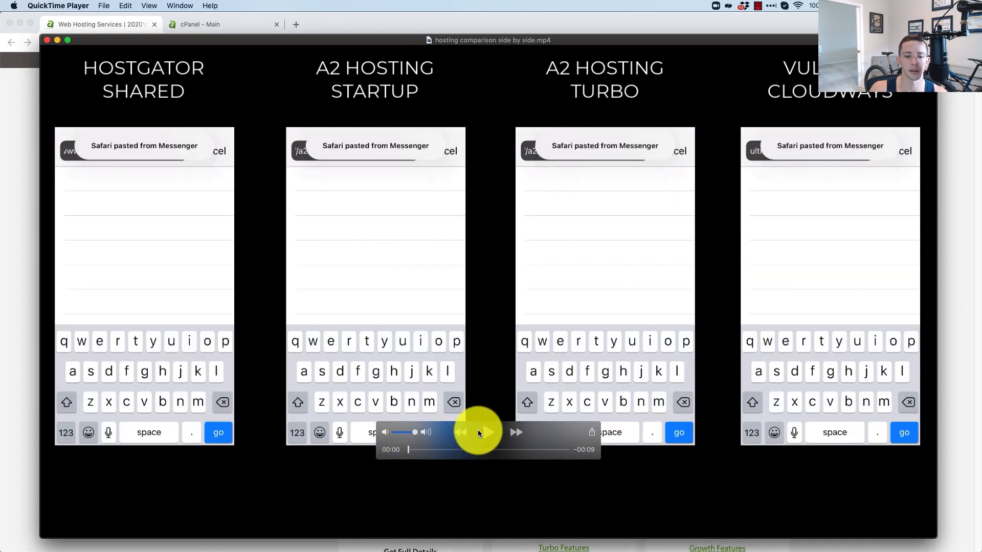
- Replay the comparison clip from the start, then close it to reveal the A2 Hosting plans page
left_click(488, 431)
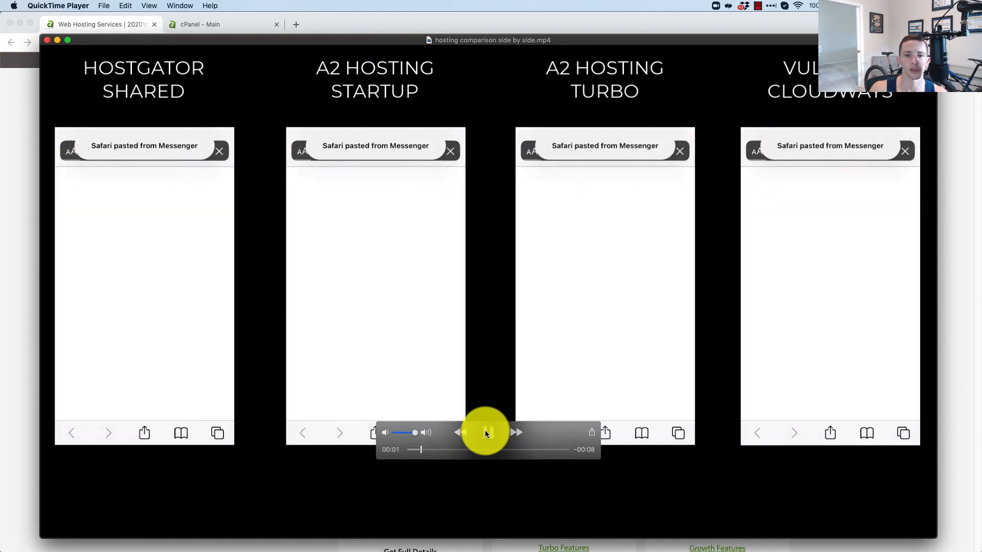
left_click(487, 432)
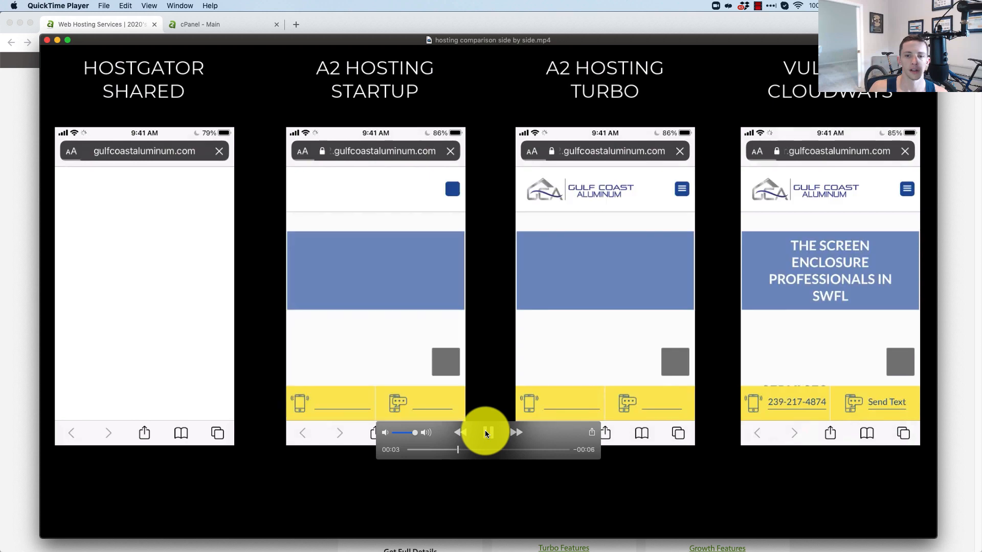
left_click(487, 431)
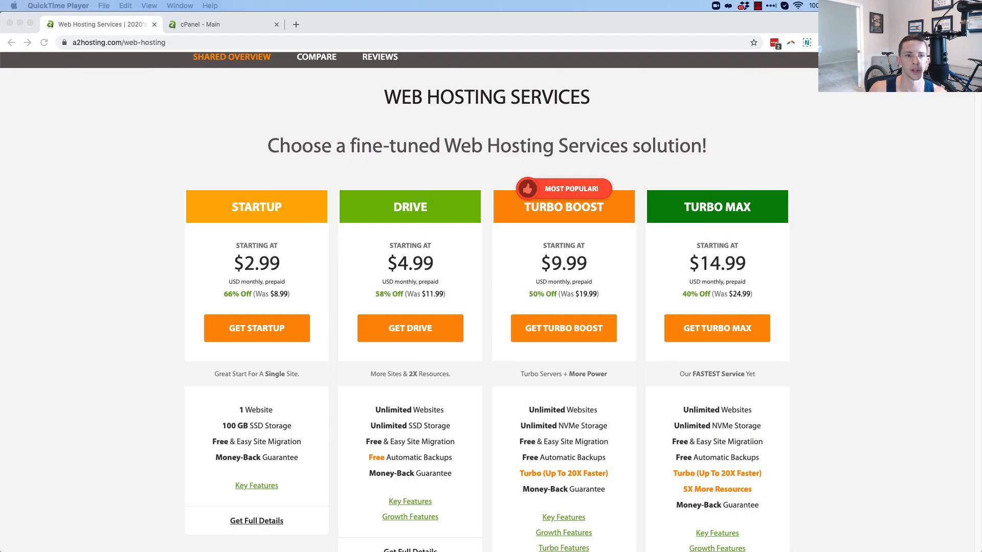
- Return to the cPanel dashboard showing CPU usage at 97 of 100 and scroll to the Metrics section
left_click(219, 24)
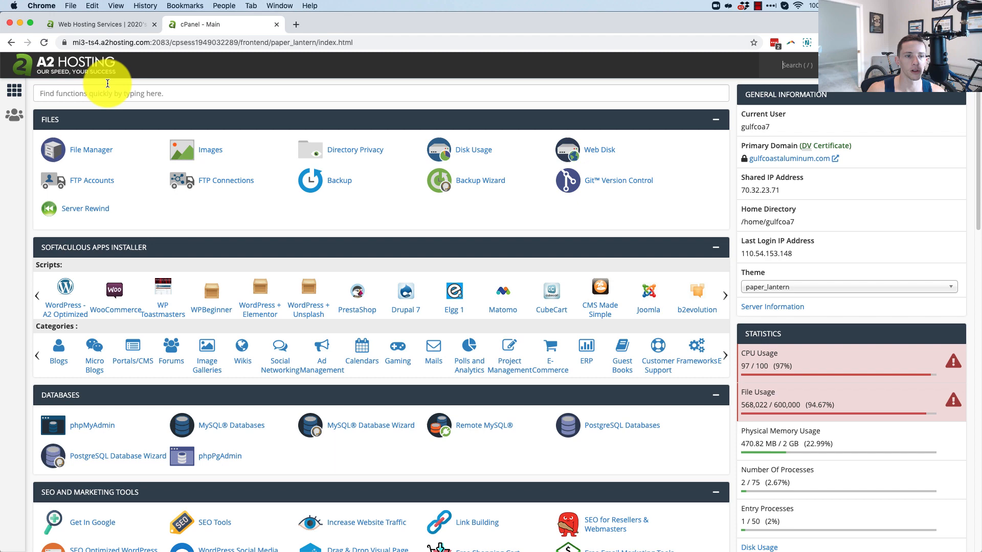
mouse_move(439, 212)
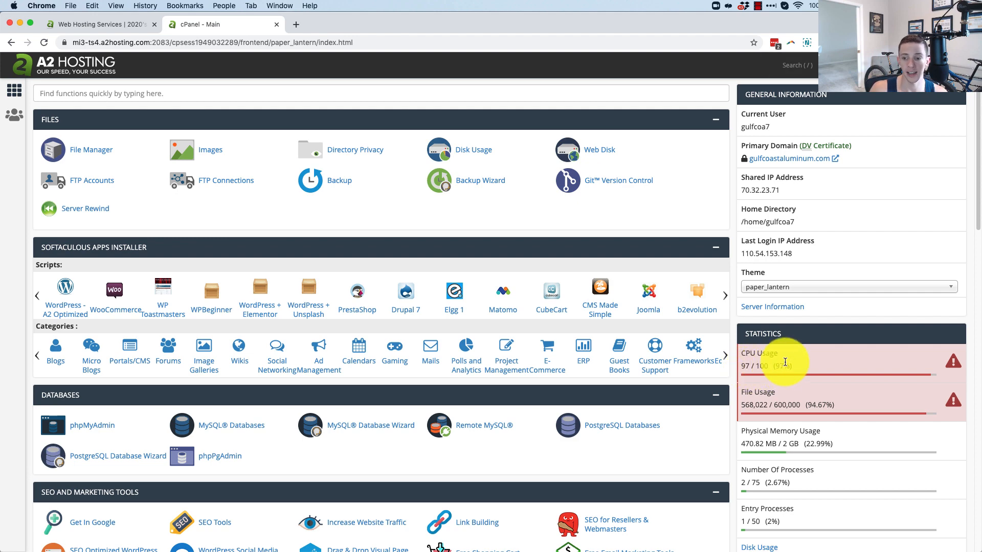
mouse_move(764, 441)
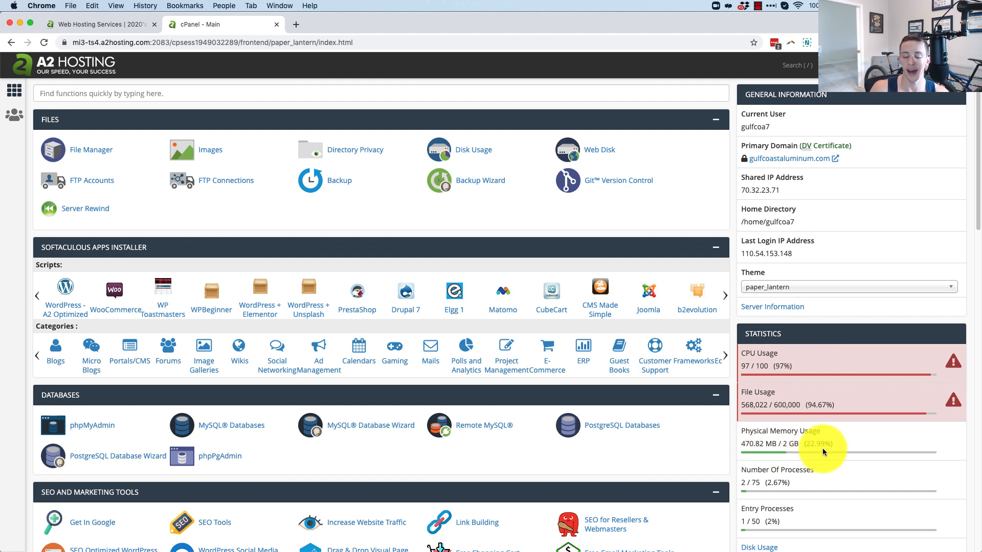
scroll("down", 3)
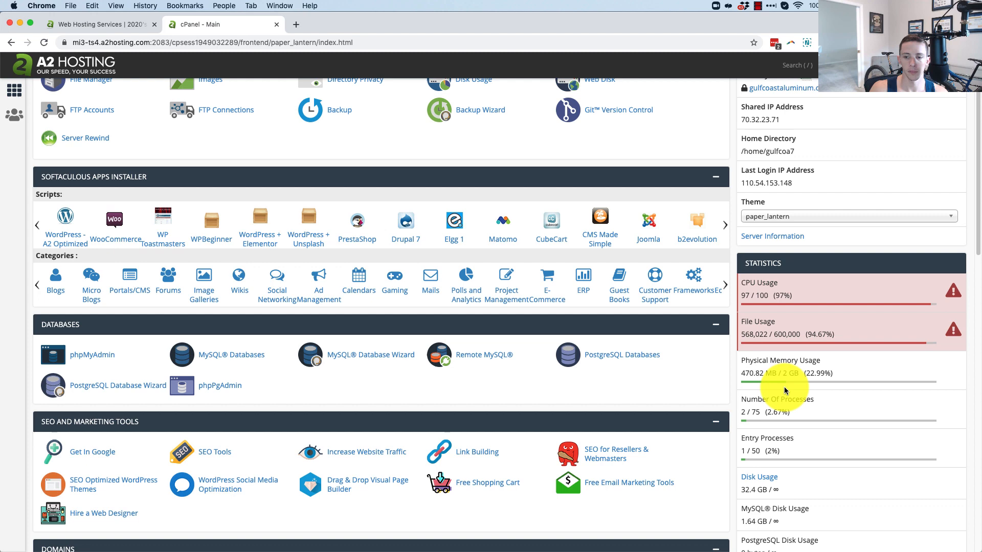
mouse_move(787, 344)
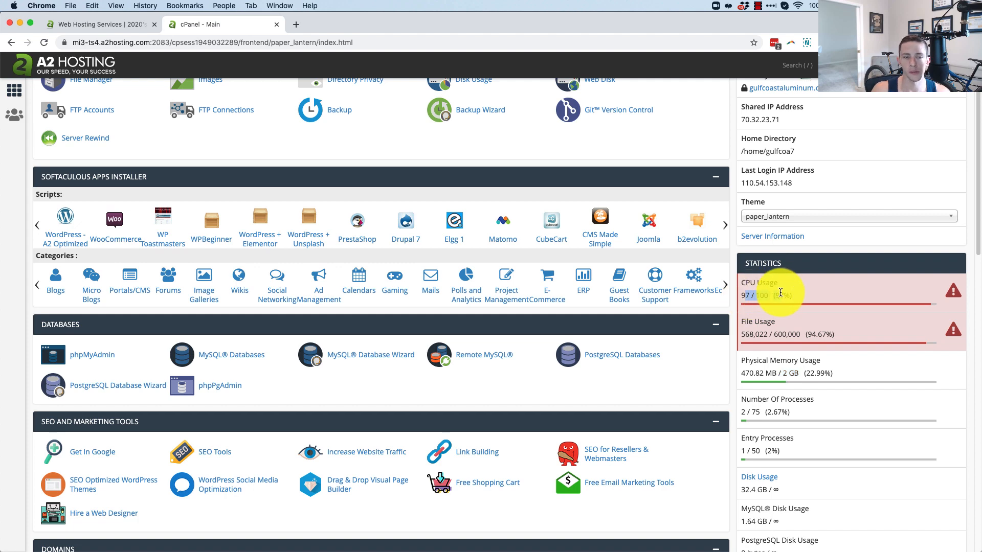
mouse_move(782, 294)
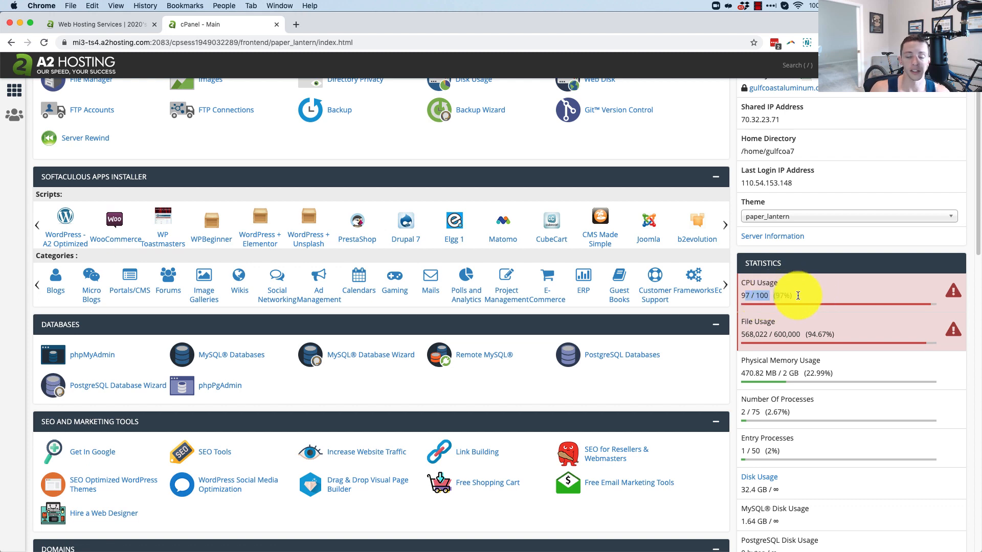
mouse_move(681, 303)
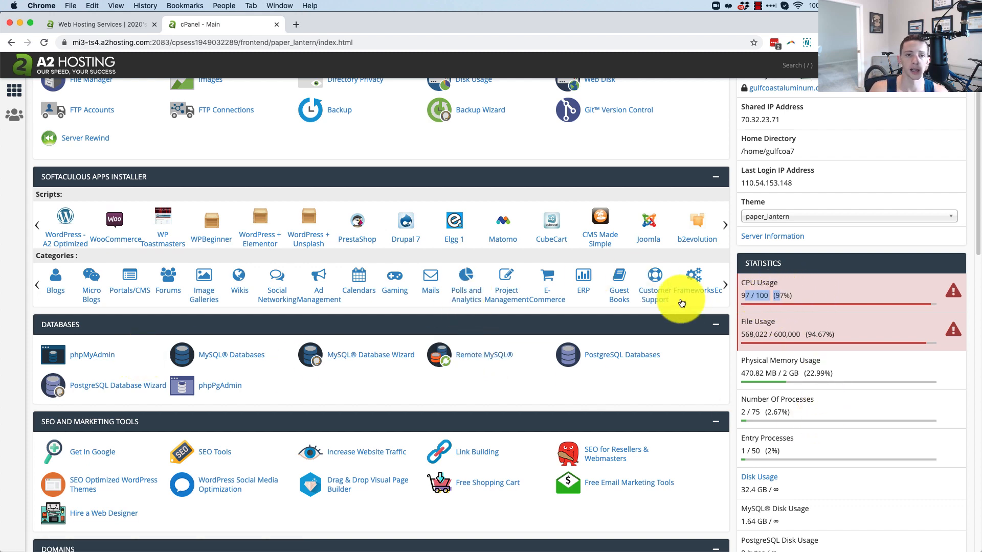
scroll("up", 3)
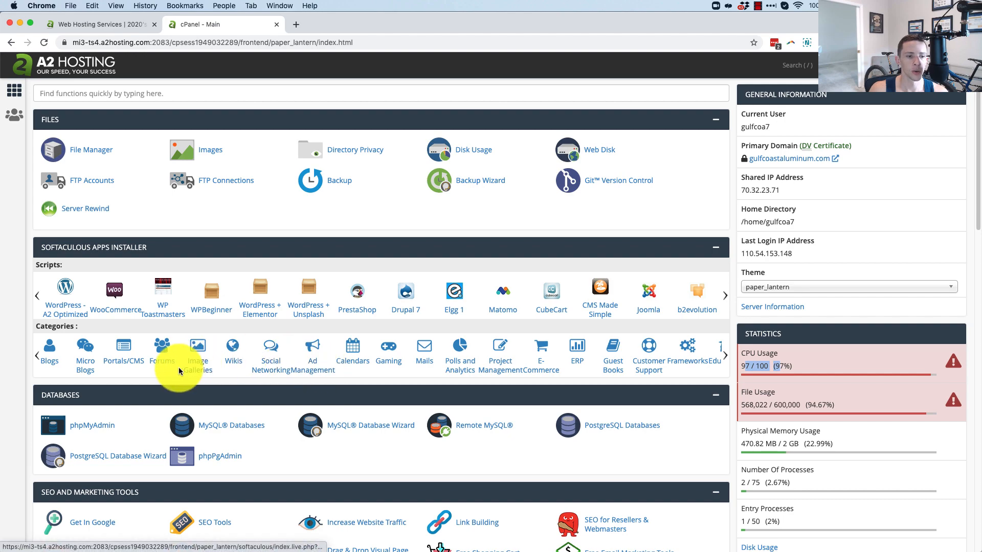
scroll("down", 3)
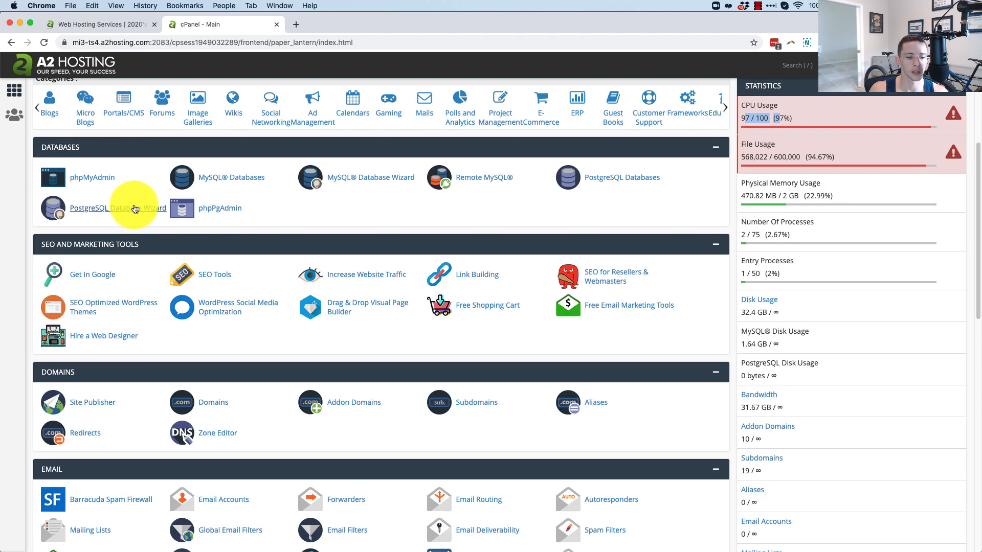
scroll("down", 3)
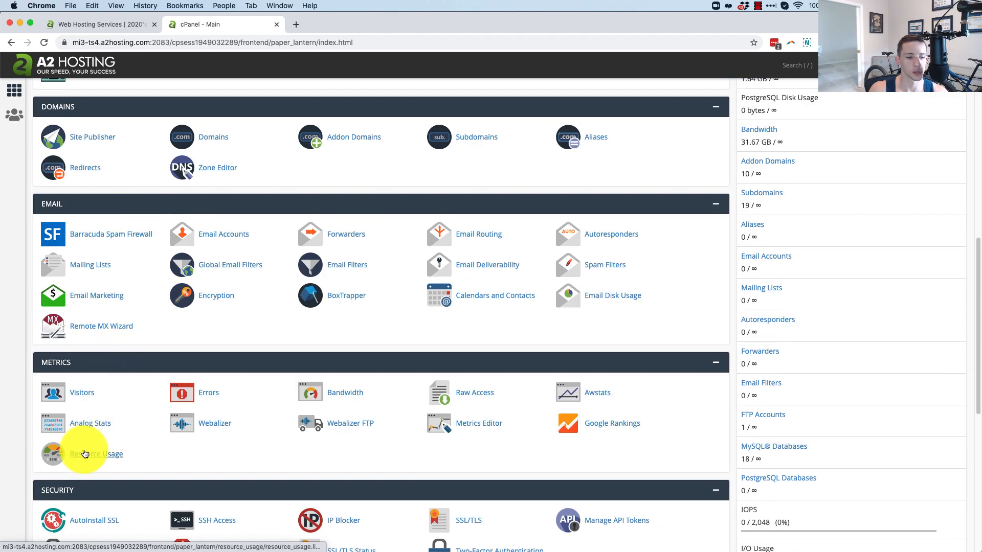
- View Resource Usage current figures with SPEED at 198% of the 200% limit and the graphs below
left_click(102, 454)
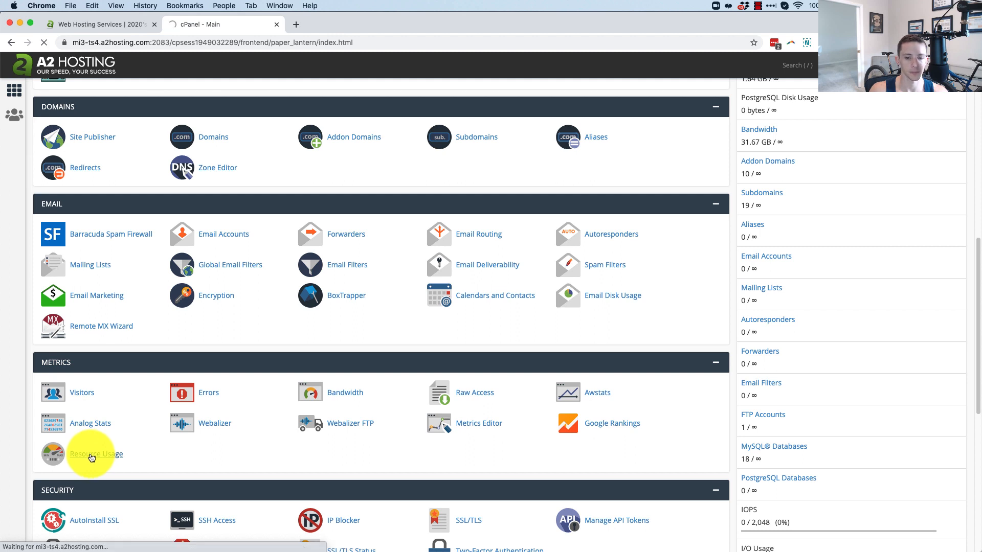
left_click(95, 454)
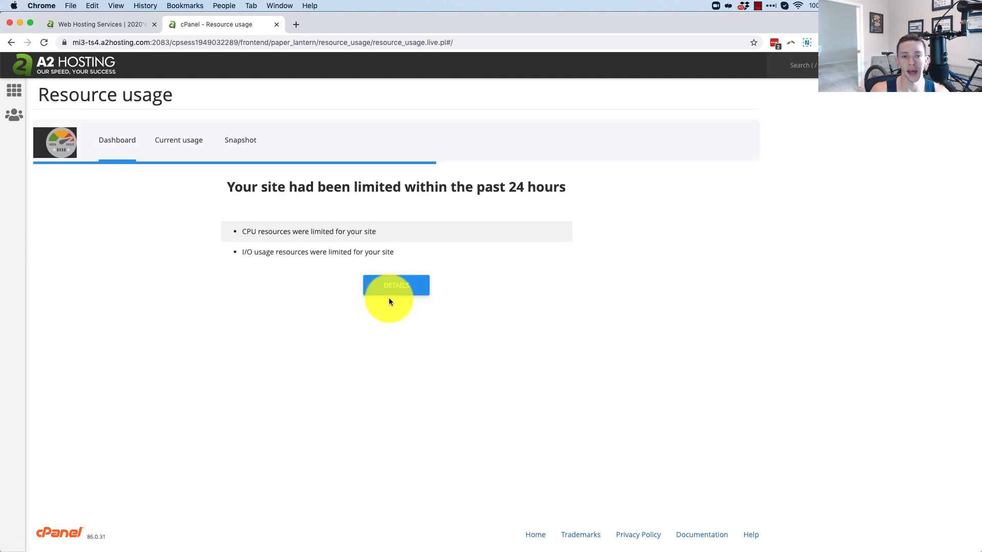
mouse_move(304, 275)
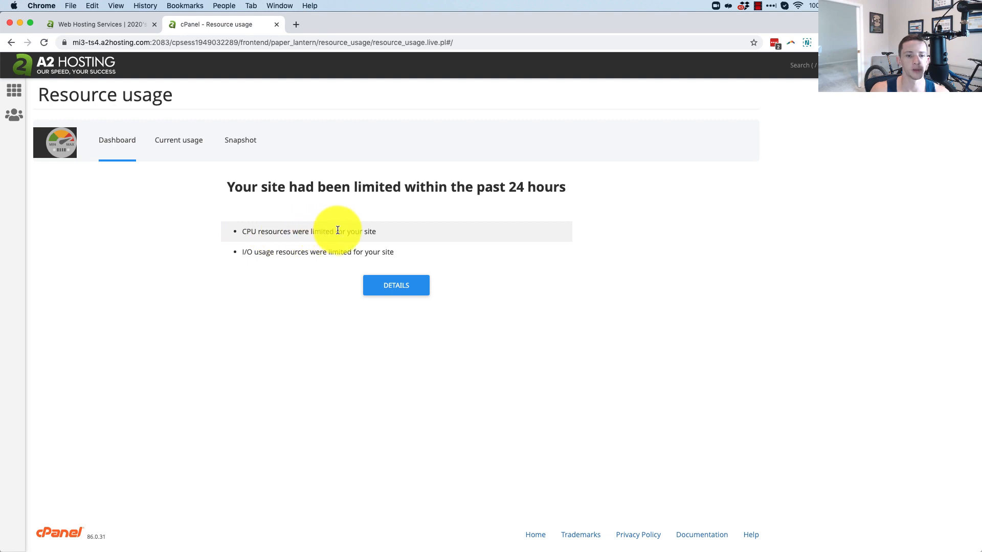
mouse_move(371, 233)
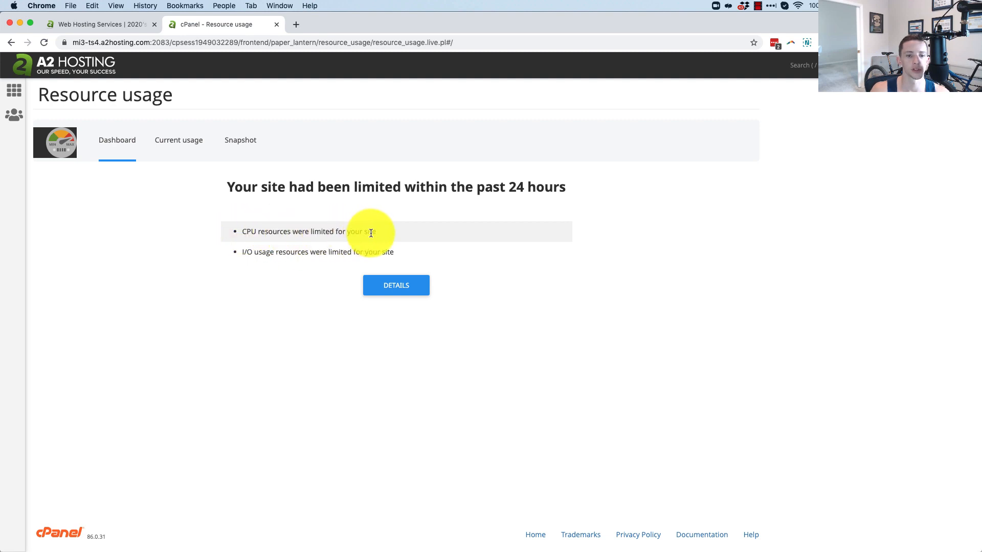
mouse_move(178, 140)
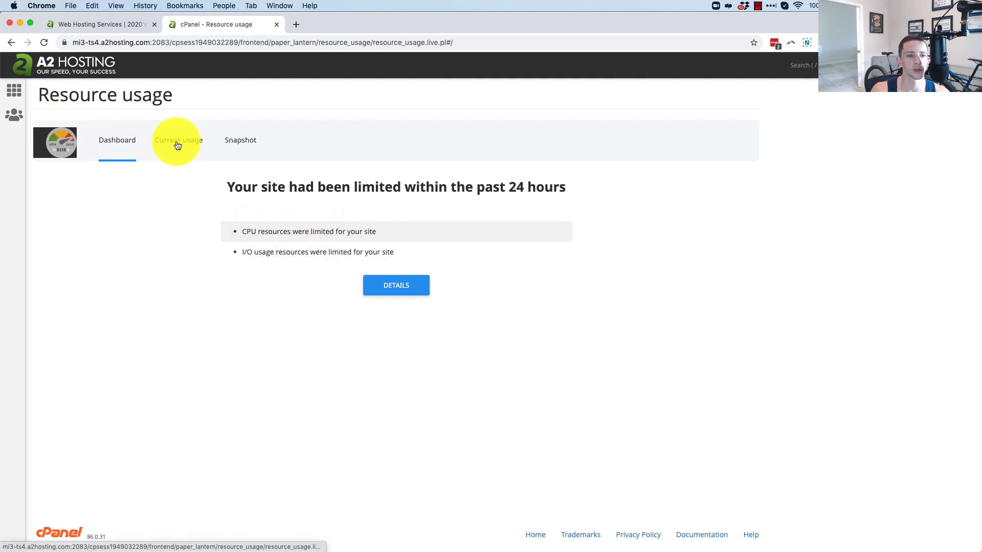
left_click(178, 140)
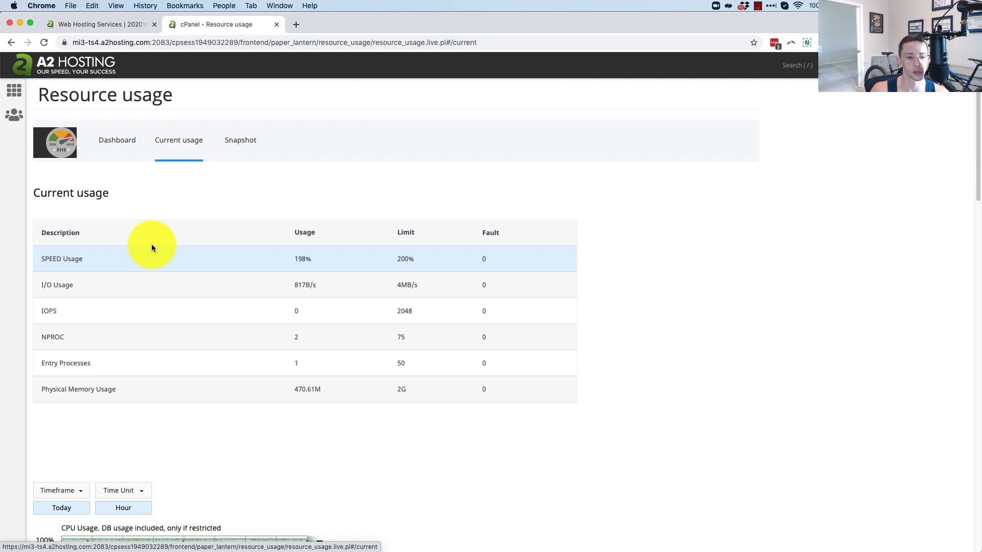
scroll("down", 3)
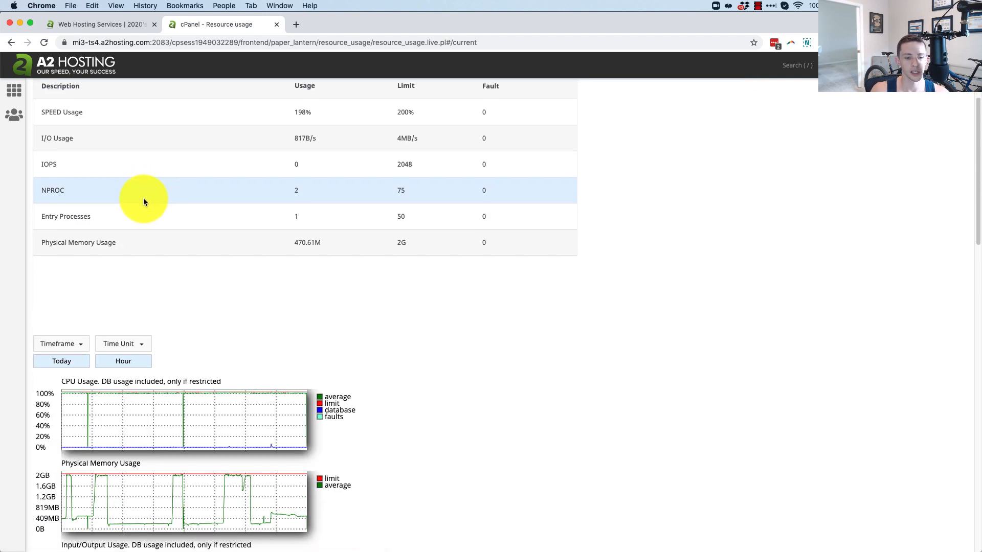
mouse_move(219, 395)
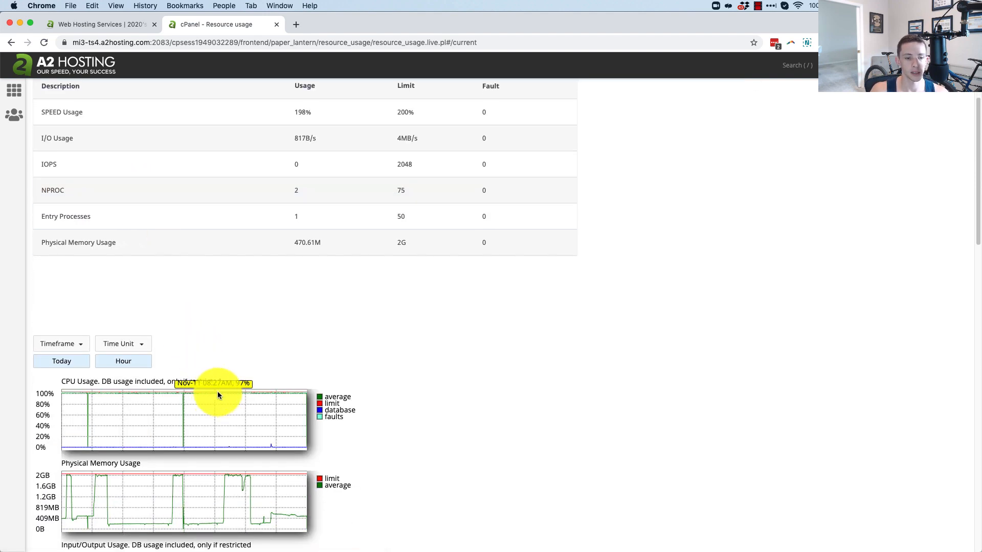
mouse_move(185, 442)
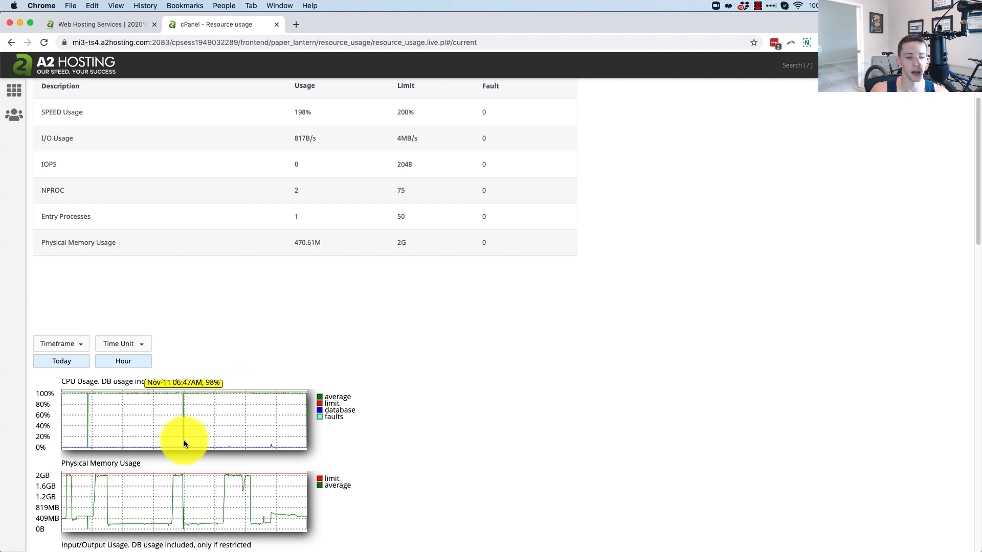
mouse_move(183, 398)
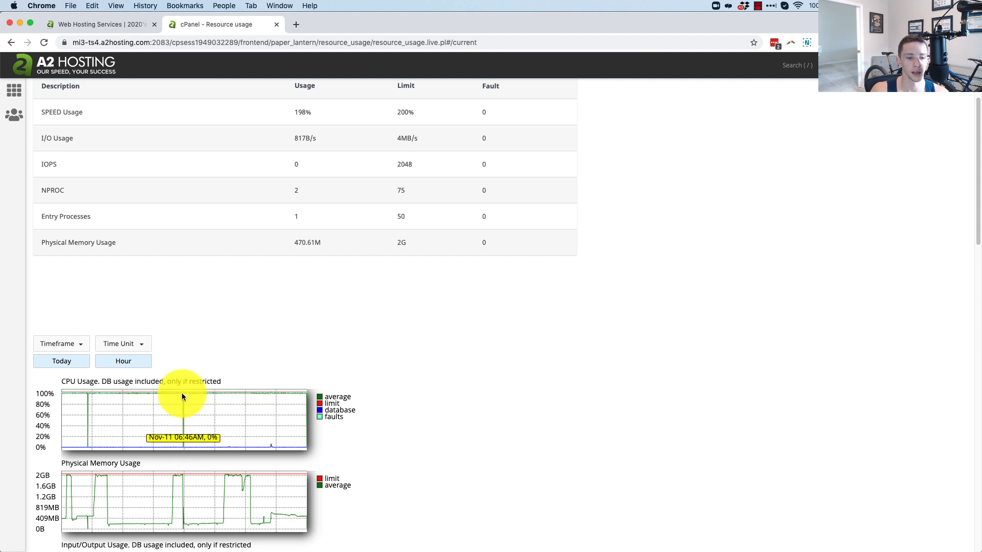
mouse_move(186, 404)
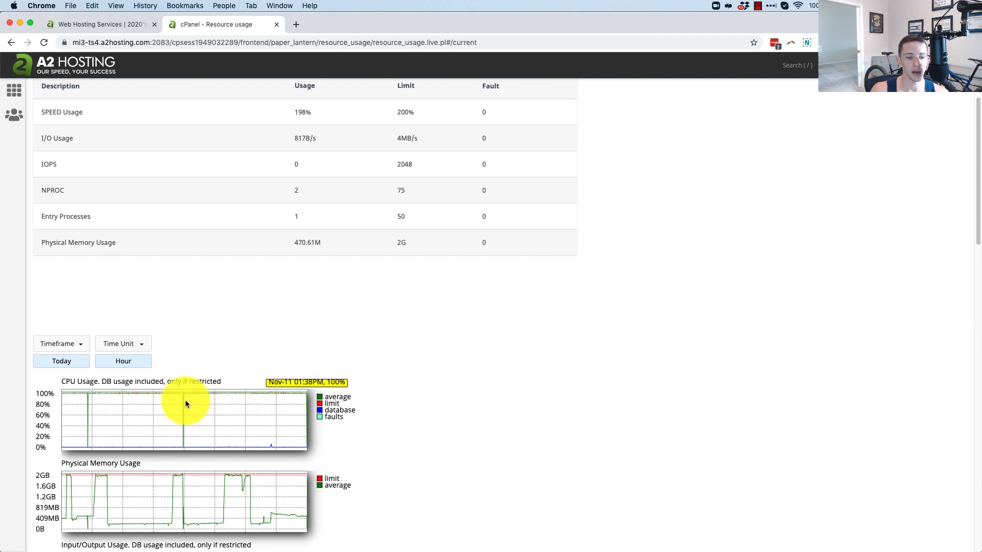
mouse_move(293, 399)
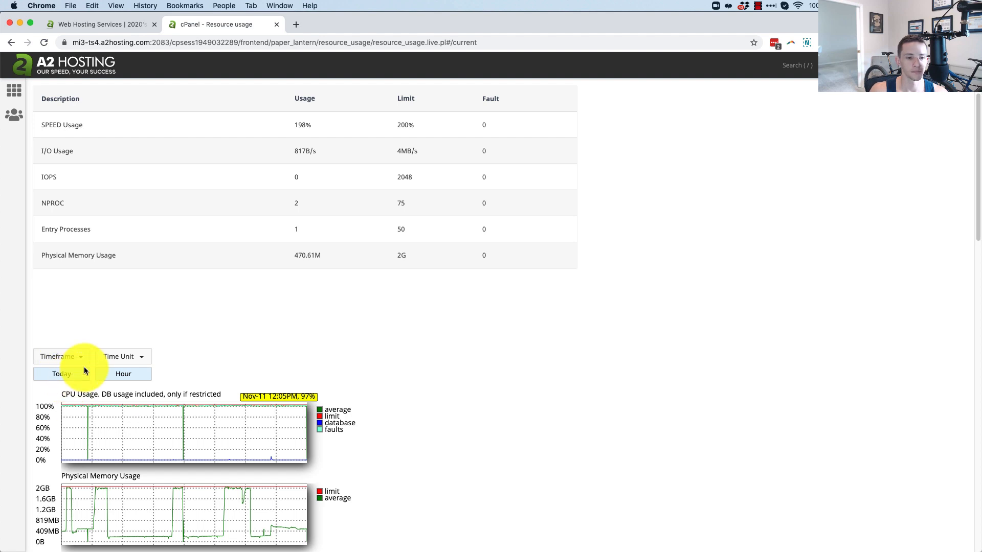
- Show the CPU, memory and I/O usage graphs spanning November 10–11, 2020 via the timeframe selector
left_click(60, 356)
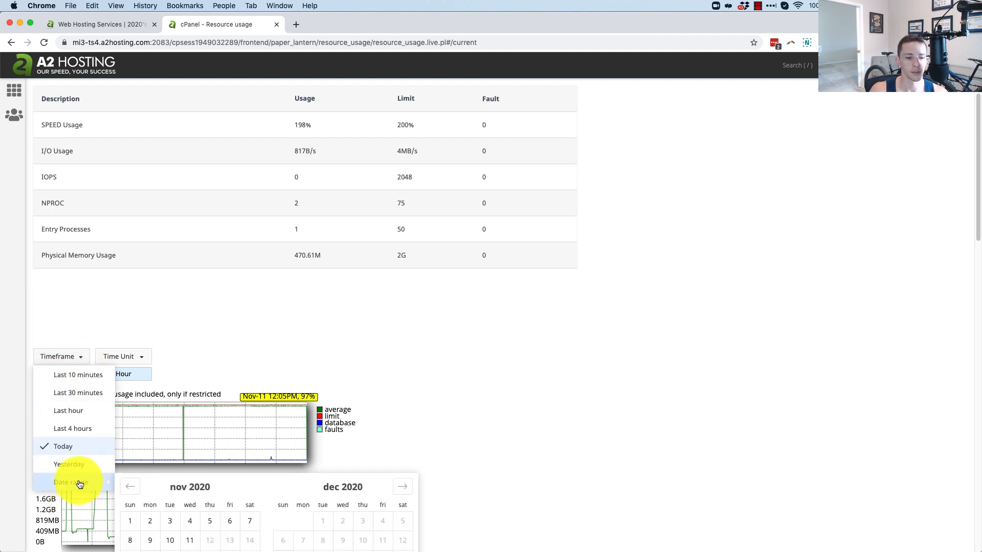
scroll("down", 3)
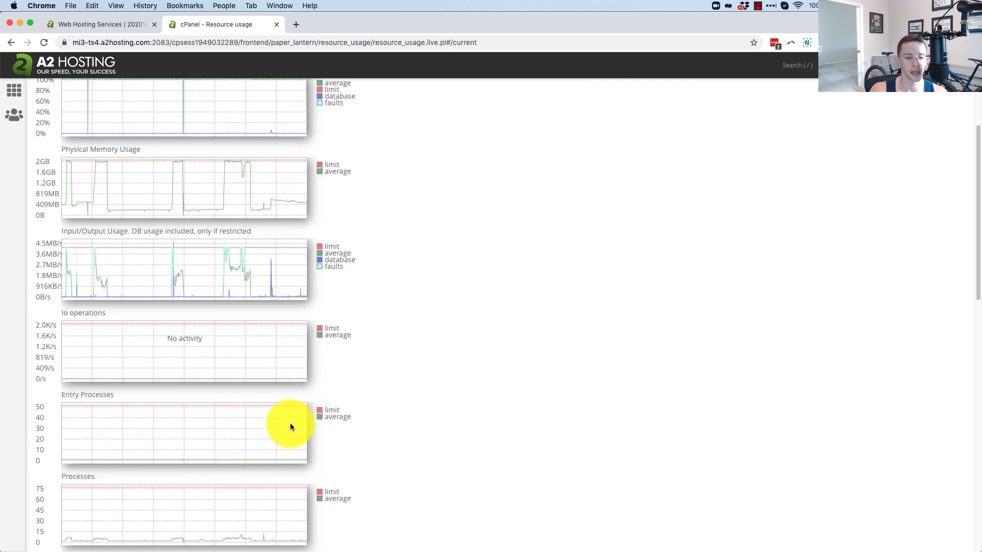
scroll("up", 3)
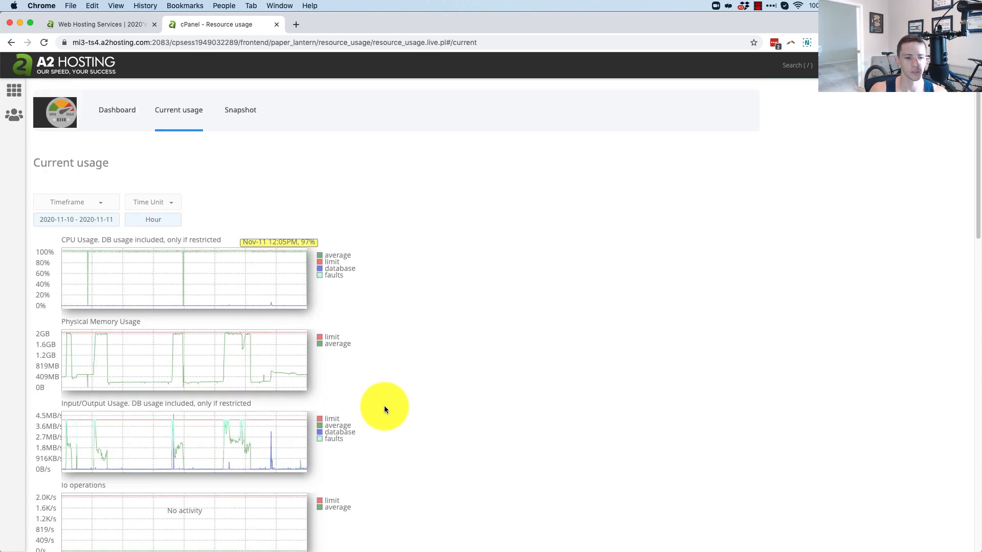
mouse_move(380, 381)
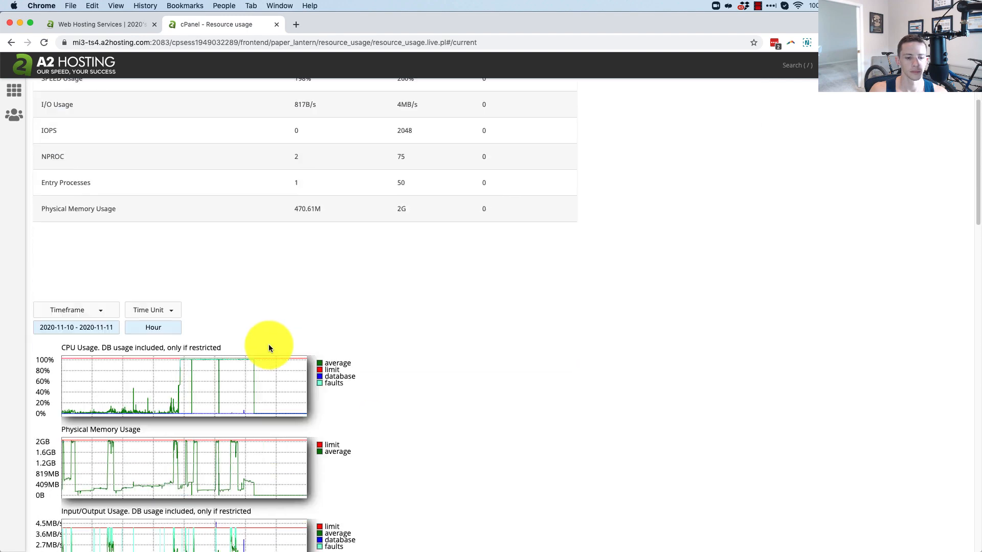
mouse_move(122, 413)
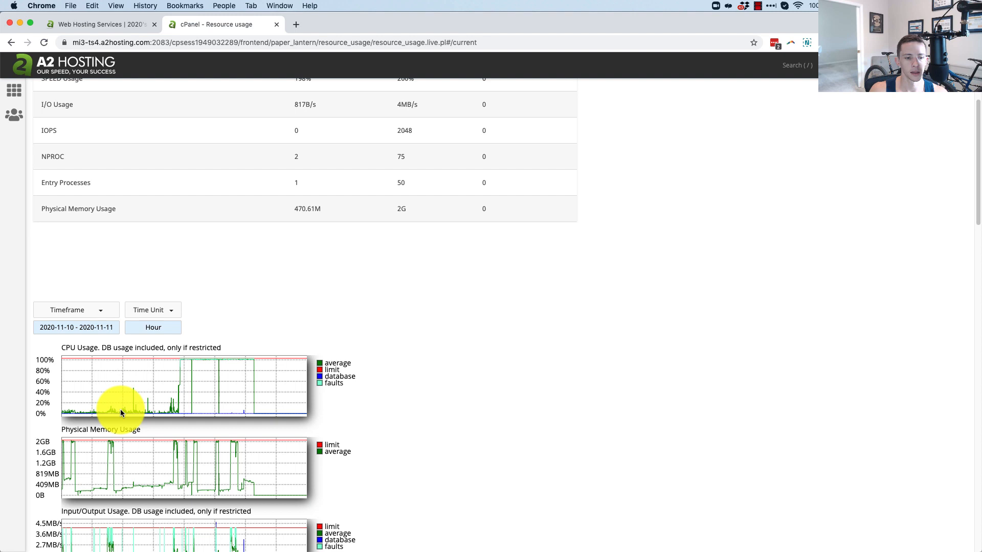
mouse_move(157, 412)
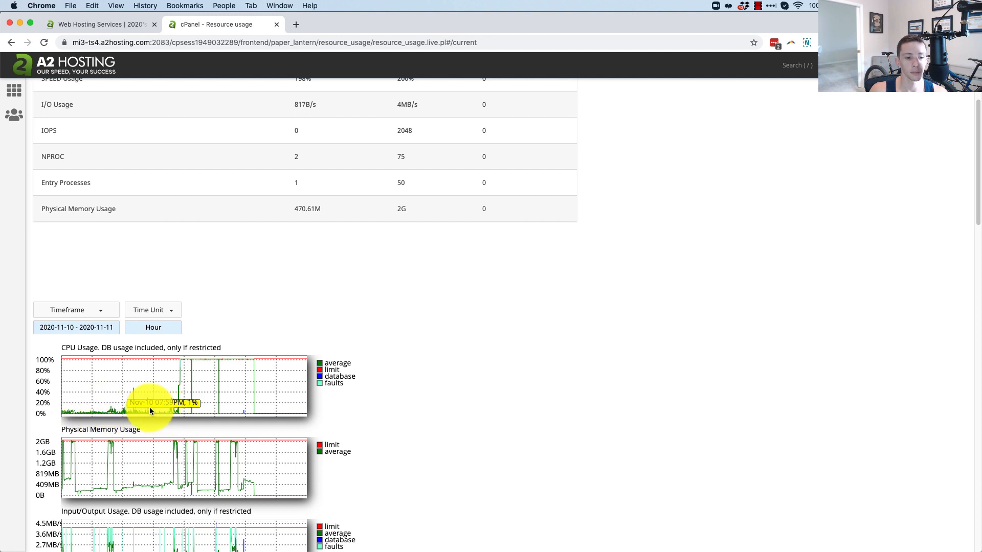
mouse_move(153, 410)
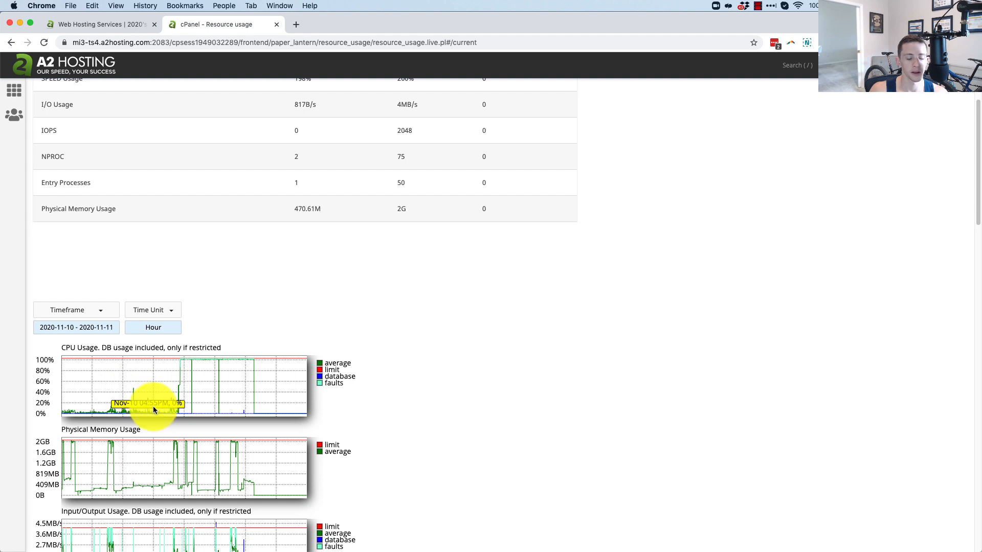
mouse_move(180, 414)
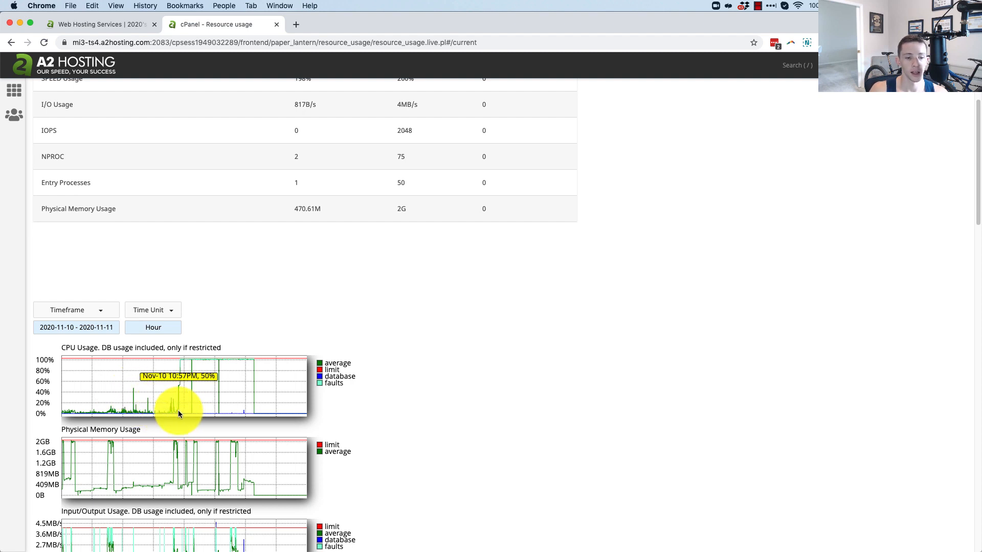
mouse_move(209, 359)
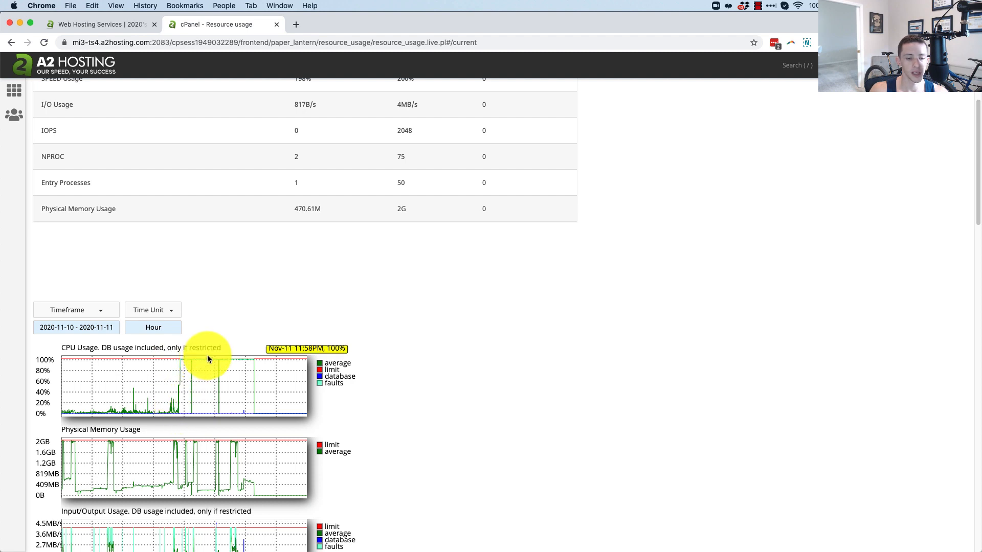
mouse_move(291, 361)
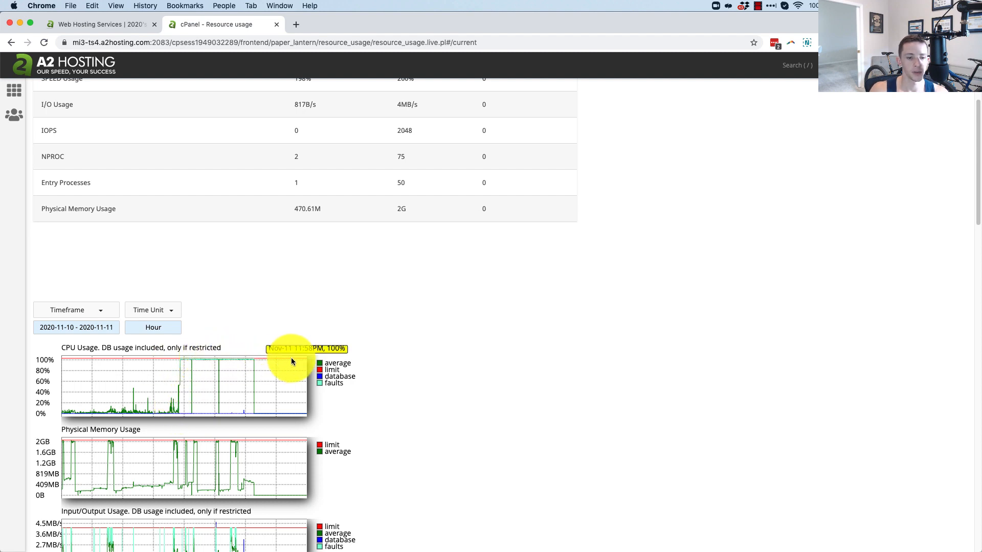
mouse_move(298, 362)
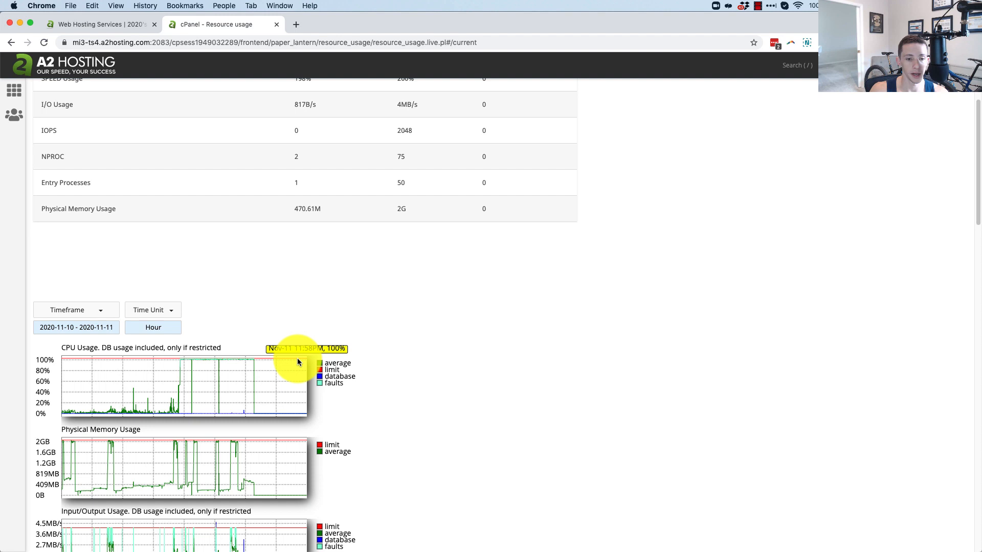
mouse_move(285, 375)
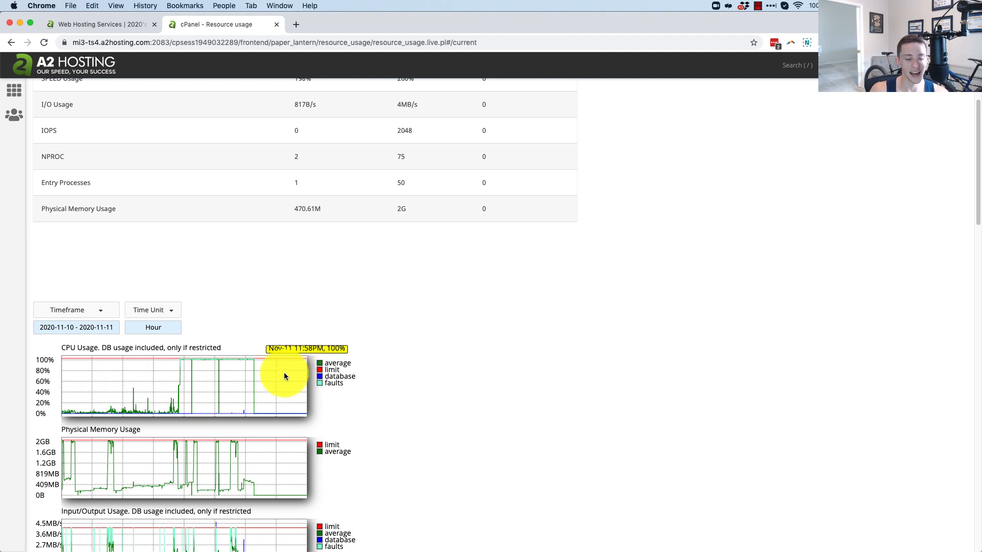
mouse_move(256, 367)
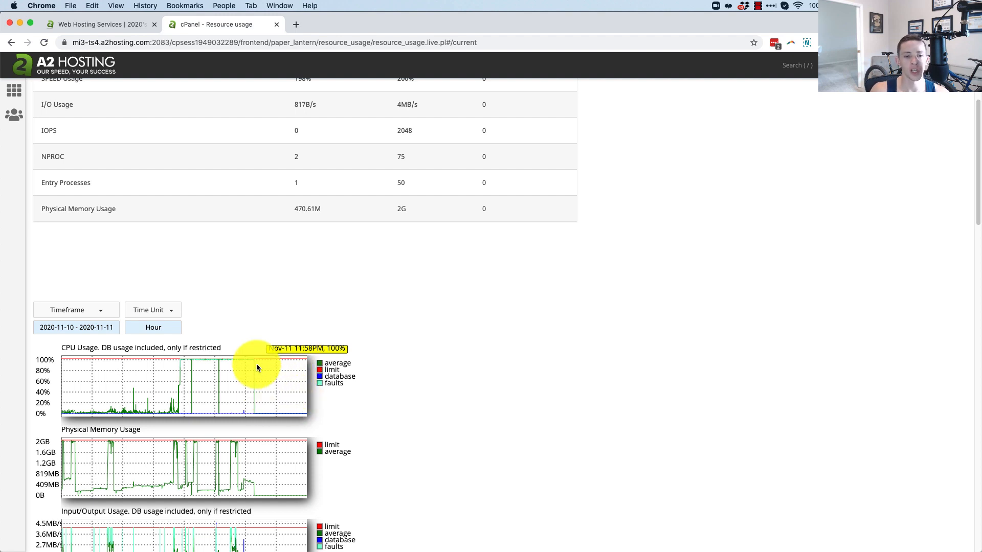
mouse_move(185, 413)
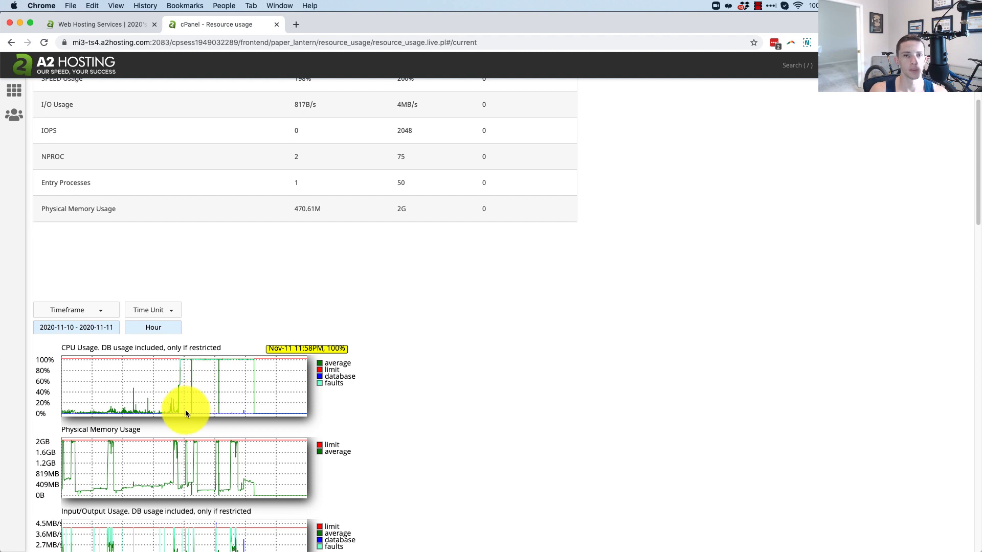
mouse_move(182, 413)
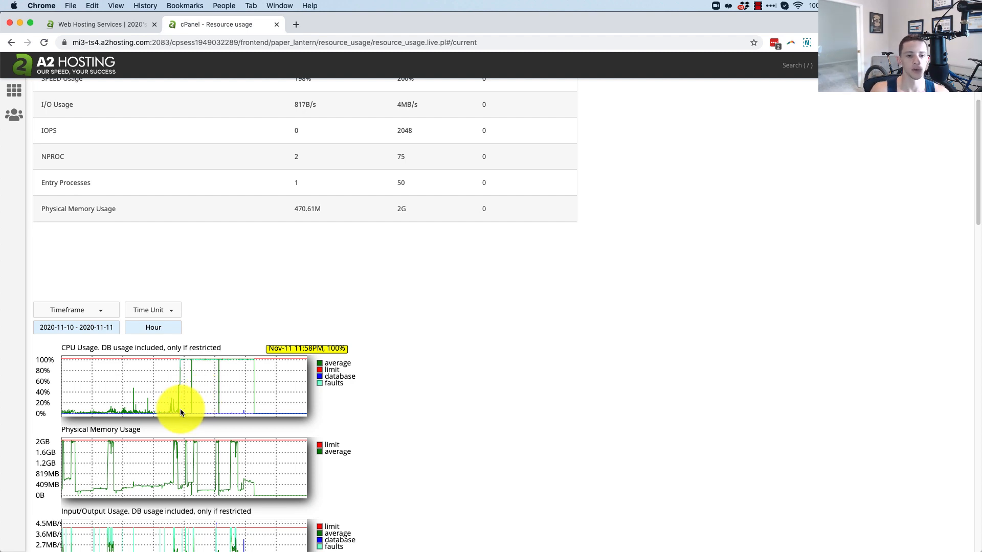
mouse_move(188, 393)
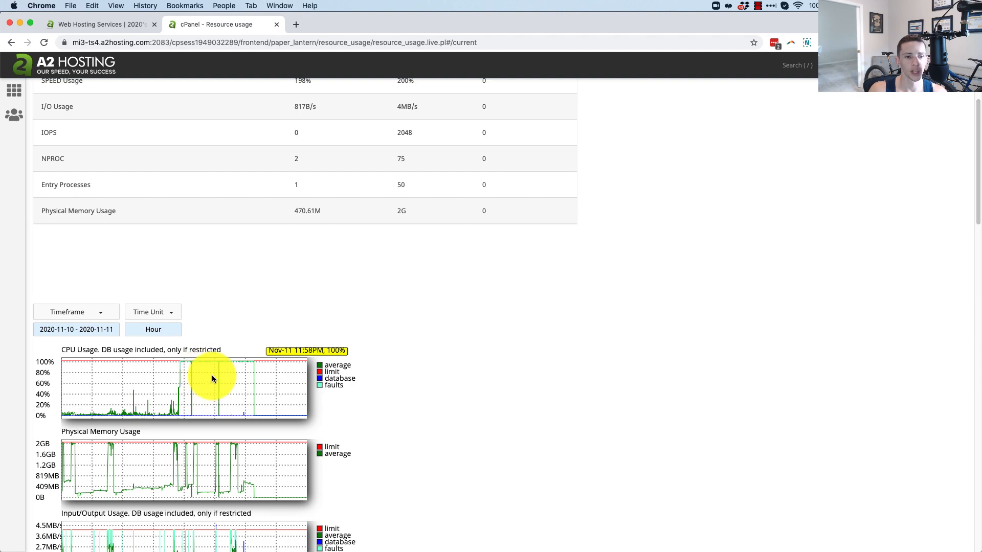
- Switch to the Snapshot view listing November 11 processes with their CPU and memory use
scroll("up", 3)
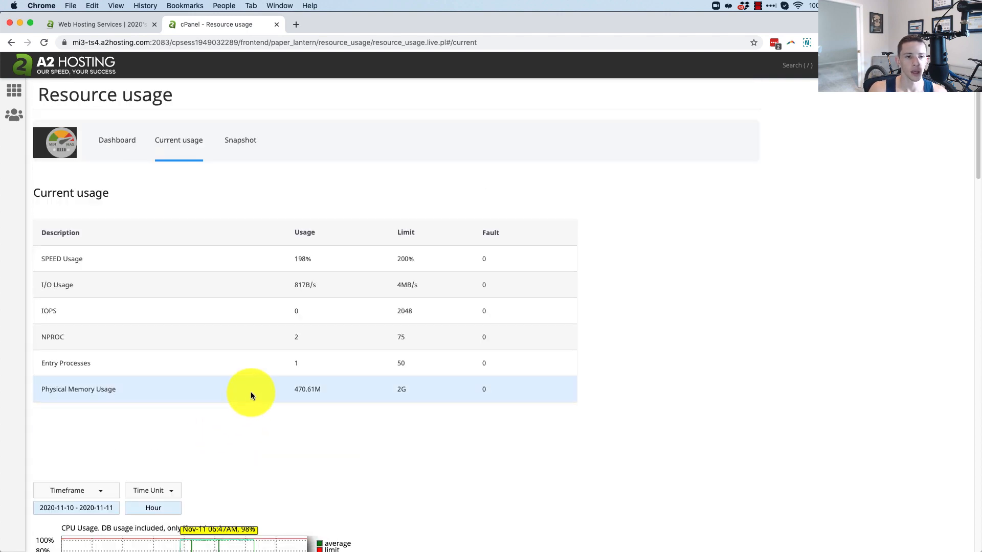
scroll("down", 3)
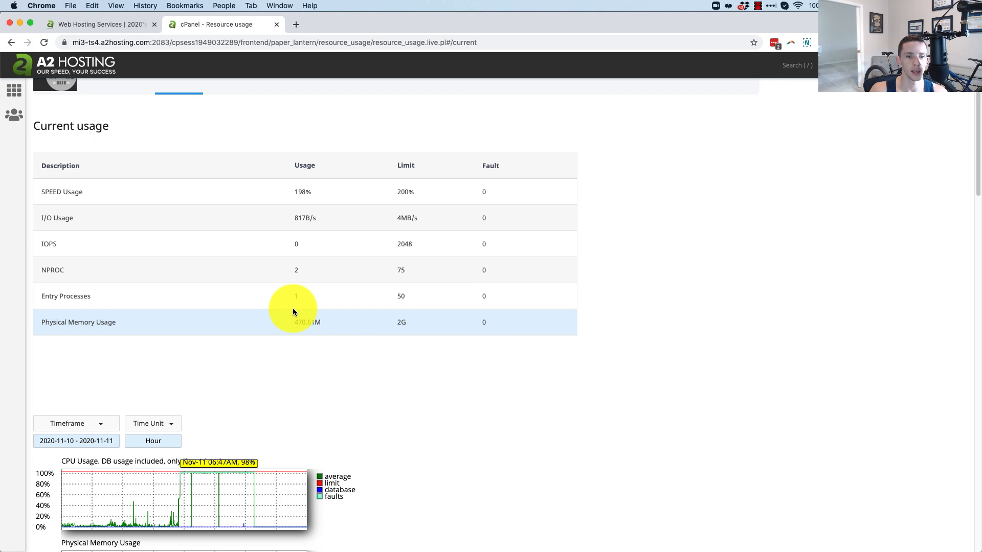
scroll("up", 3)
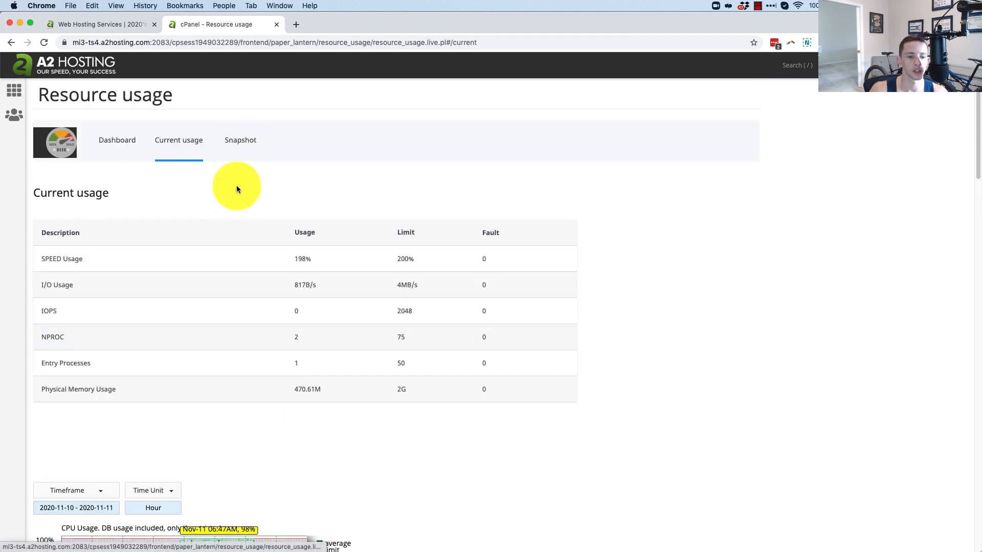
scroll("down", 3)
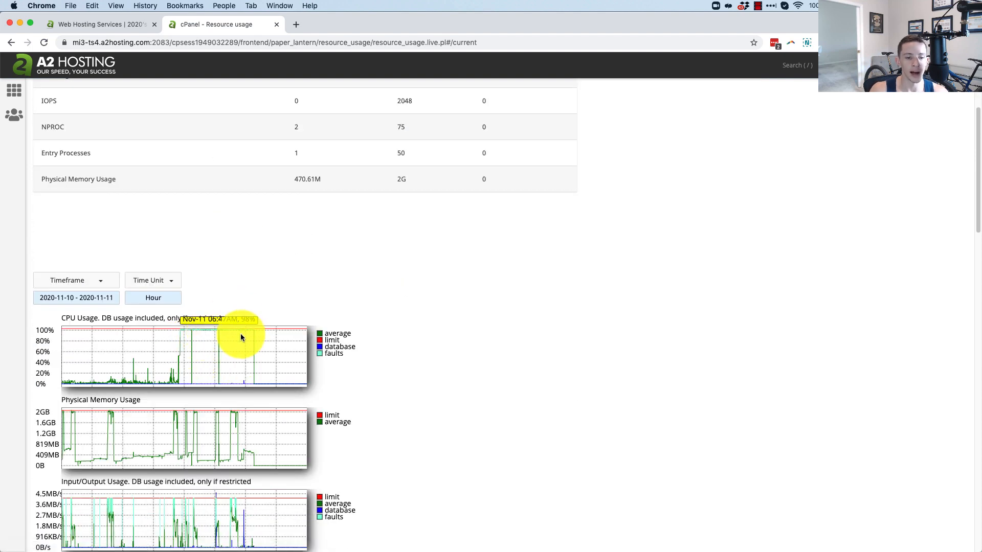
mouse_move(286, 336)
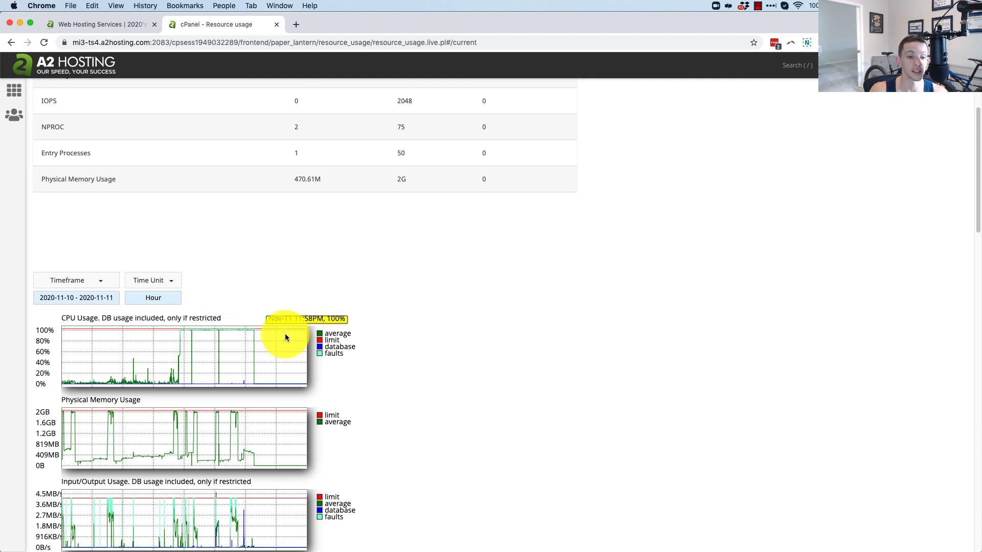
mouse_move(180, 343)
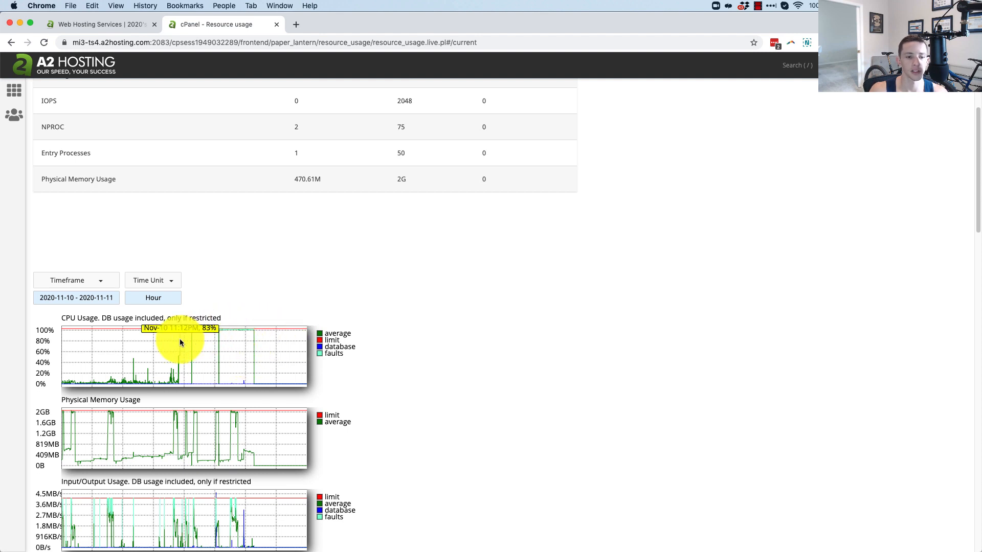
scroll("up", 3)
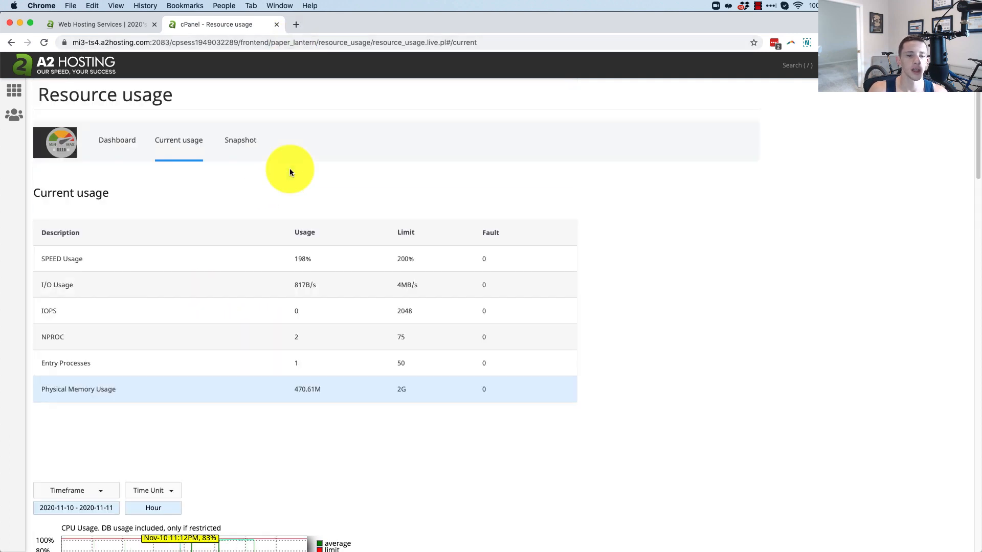
left_click(239, 141)
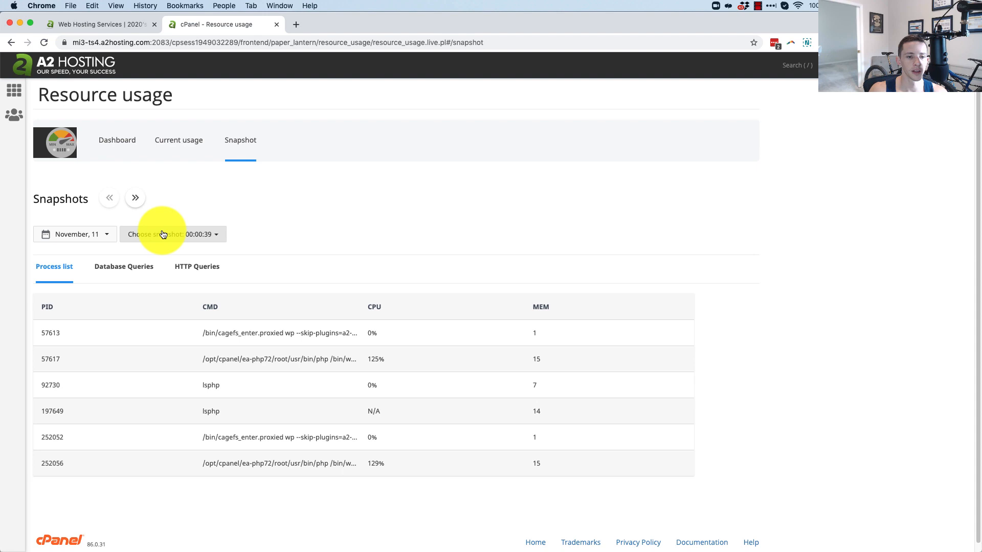
left_click(172, 234)
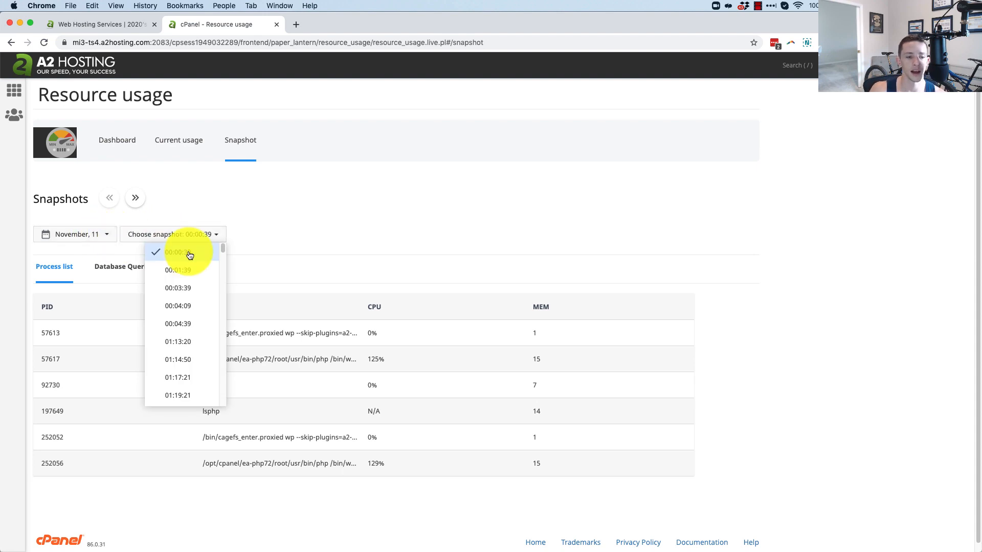
left_click(178, 251)
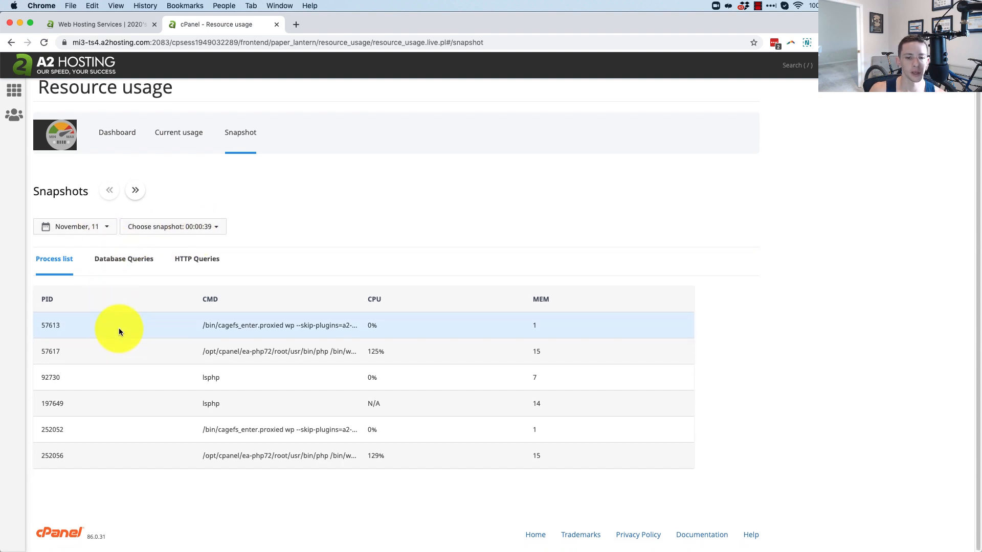
mouse_move(373, 351)
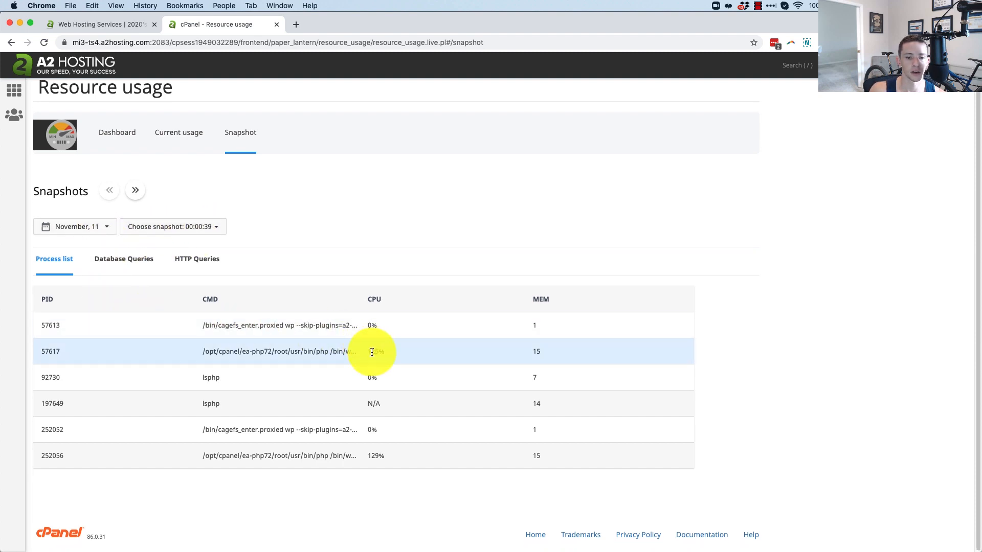
mouse_move(383, 448)
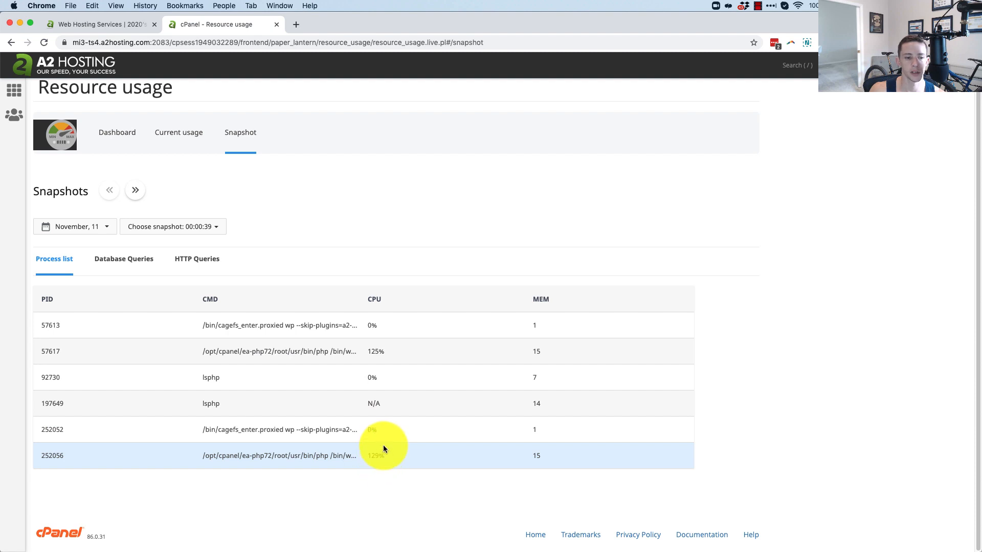
mouse_move(58, 351)
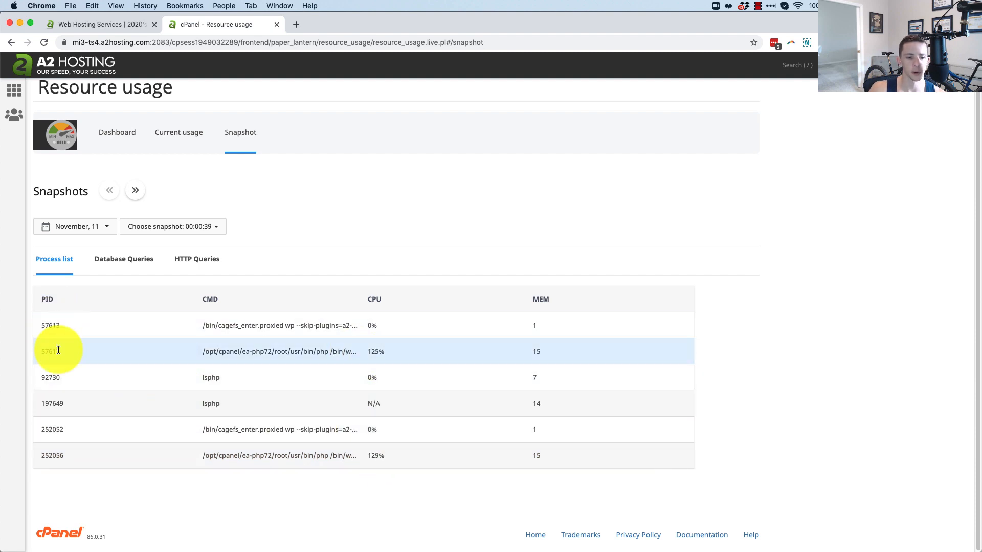
mouse_move(369, 288)
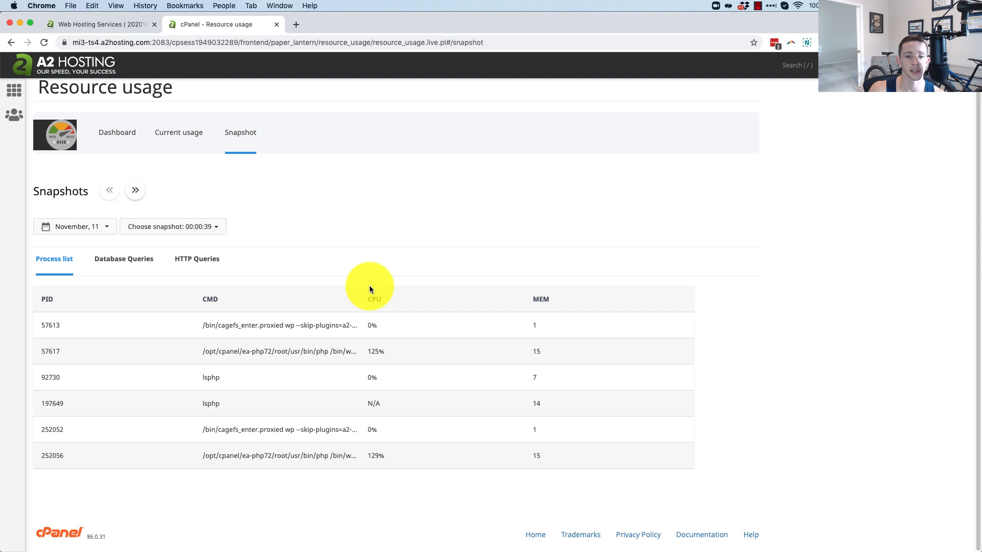
mouse_move(375, 356)
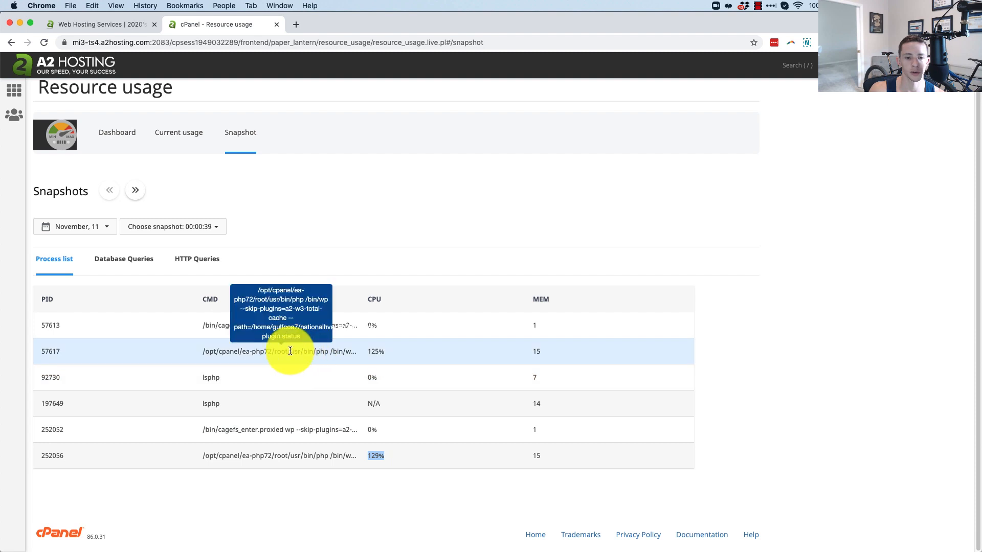
mouse_move(287, 307)
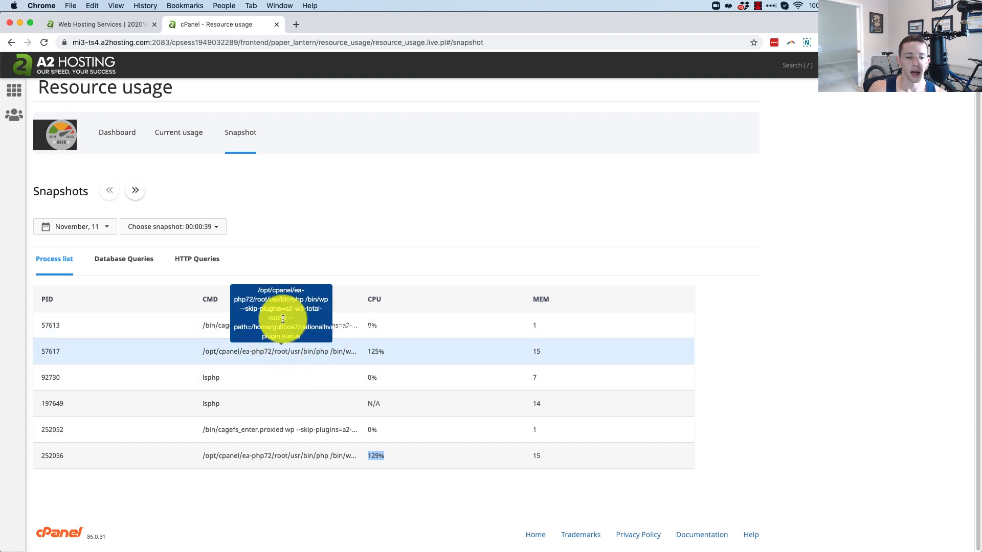
mouse_move(274, 354)
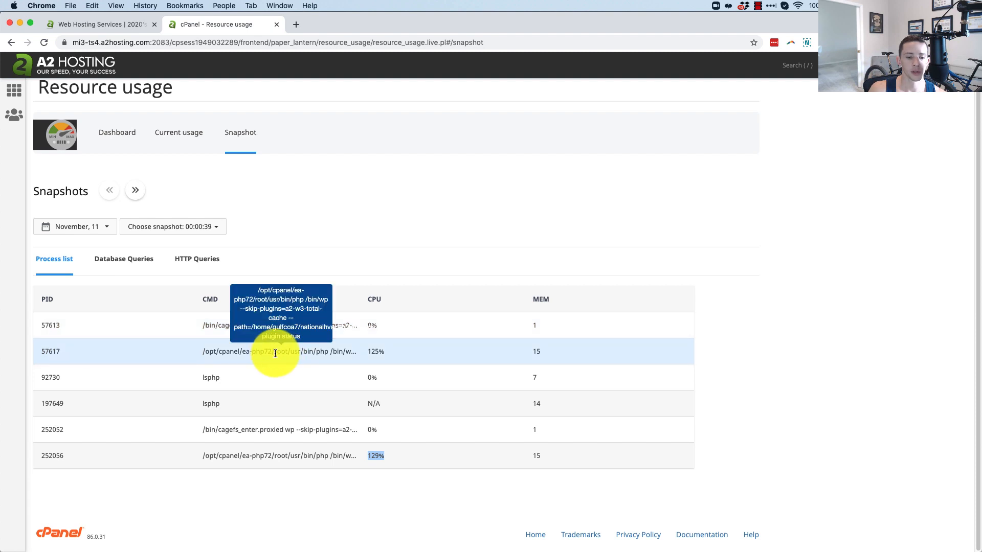
mouse_move(265, 355)
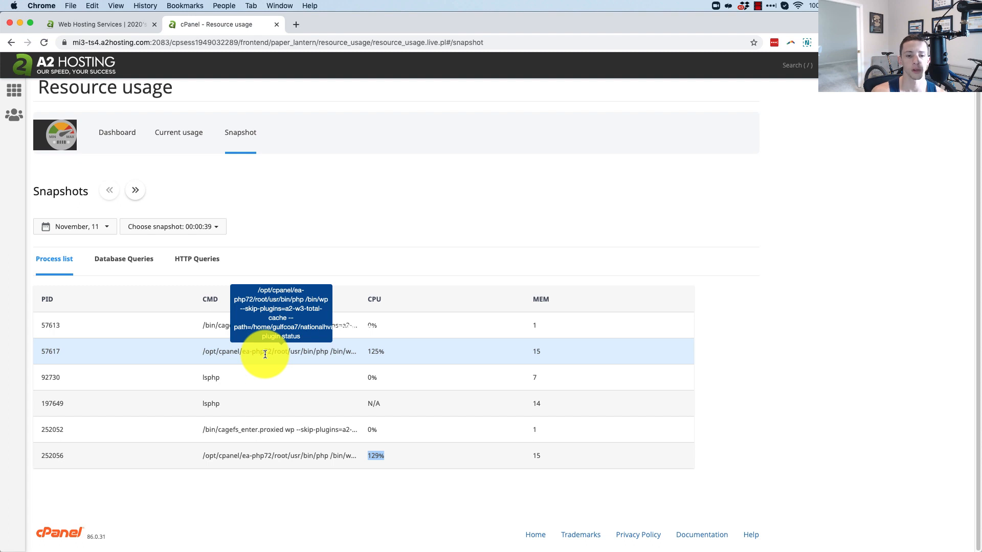
mouse_move(295, 336)
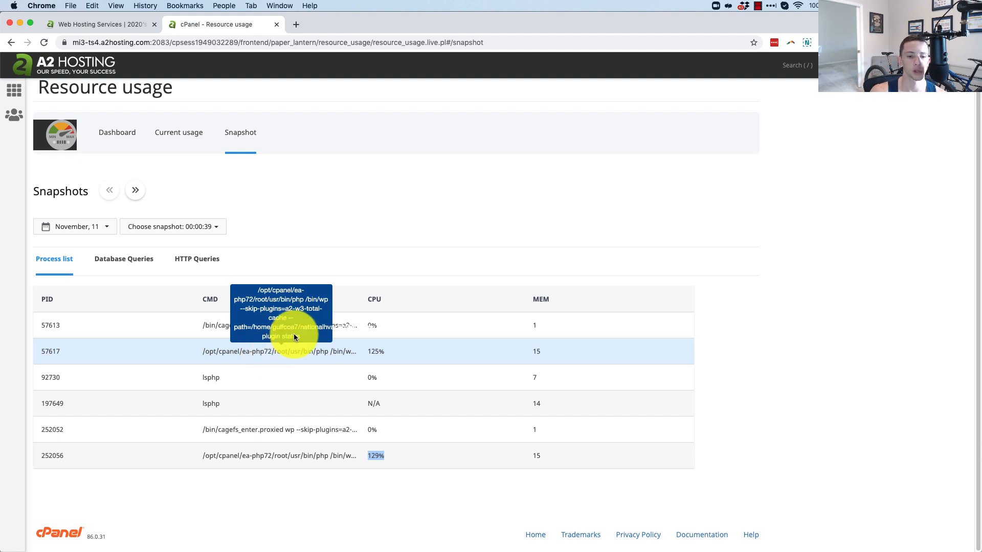
mouse_move(293, 350)
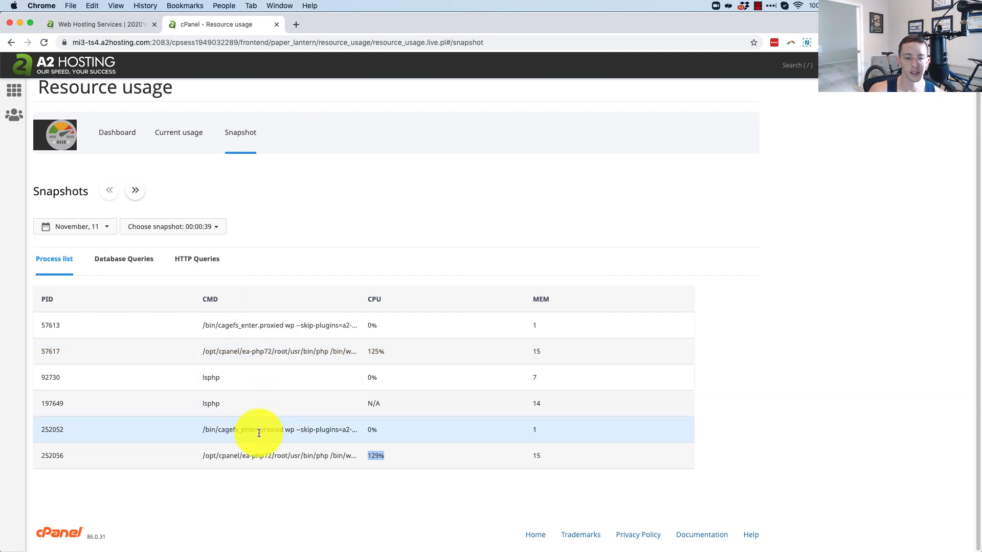
mouse_move(258, 430)
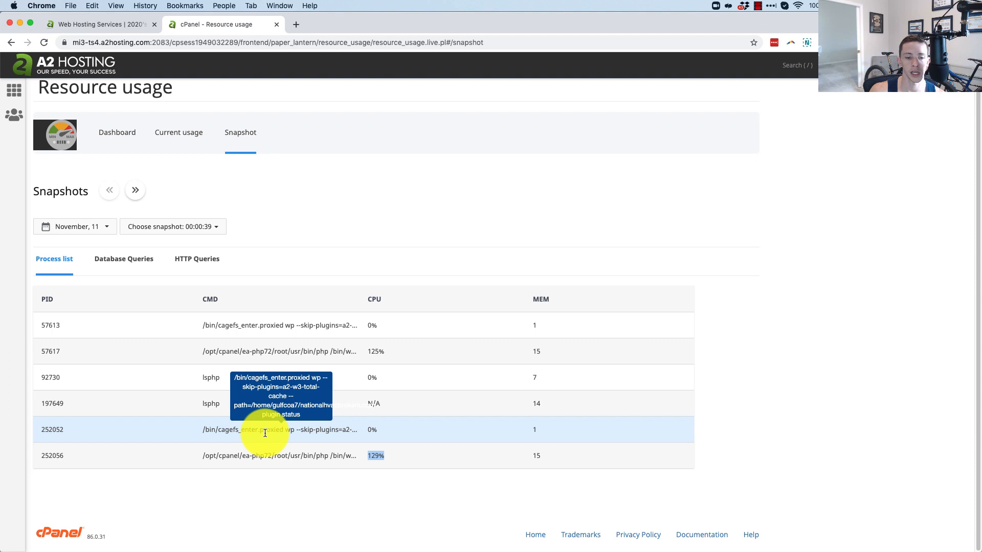
mouse_move(241, 256)
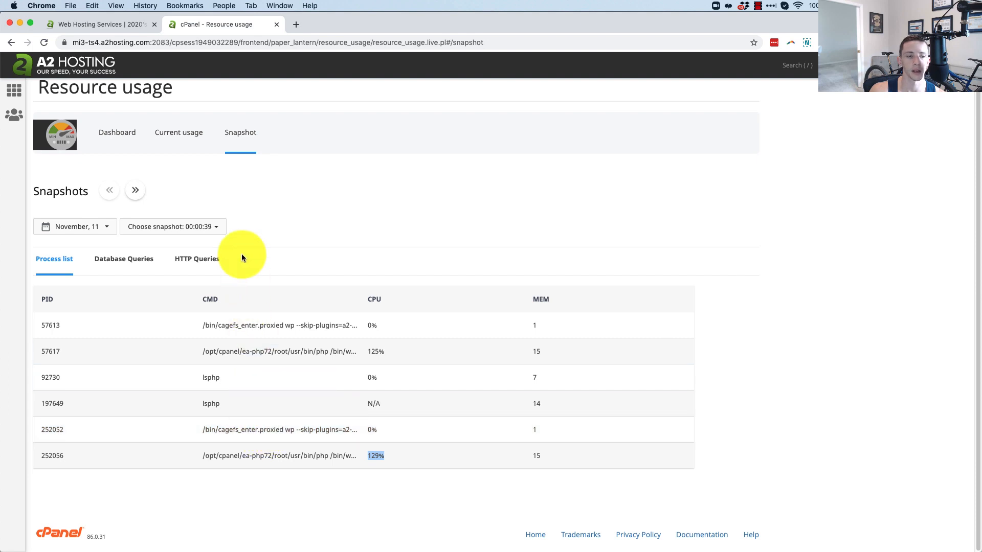
- Load the November 11 snapshot at 00:04:09 showing five processes, one PHP process at 128% CPU
left_click(172, 226)
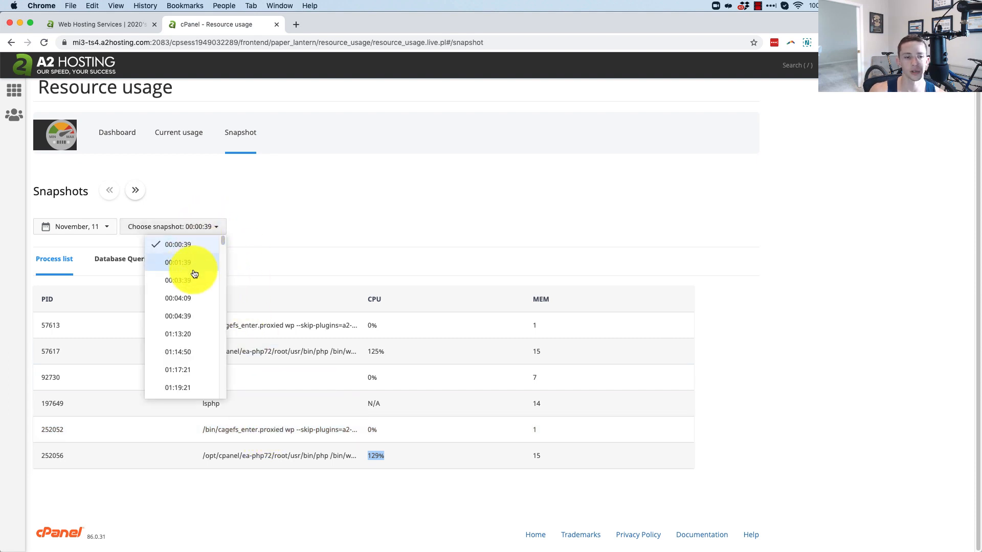
left_click(178, 298)
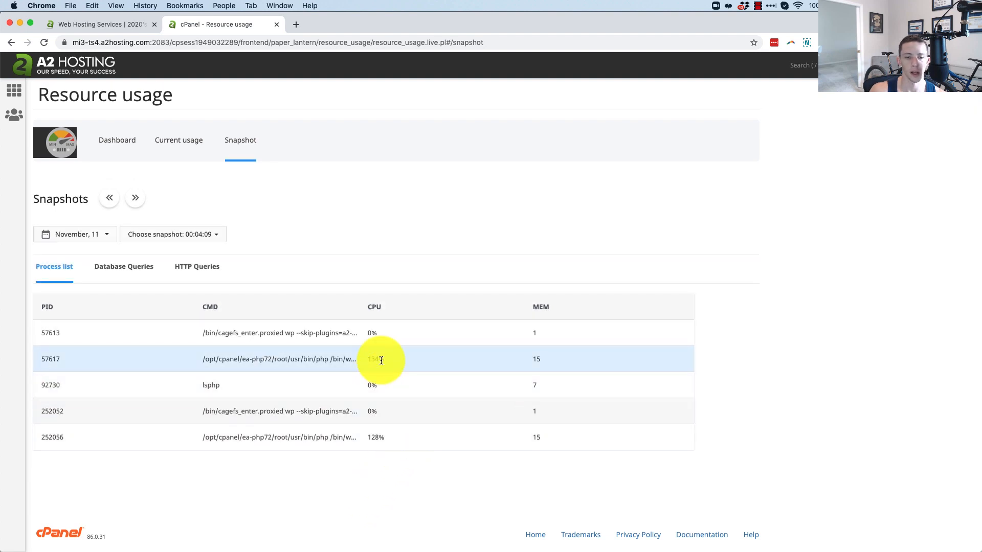
mouse_move(270, 359)
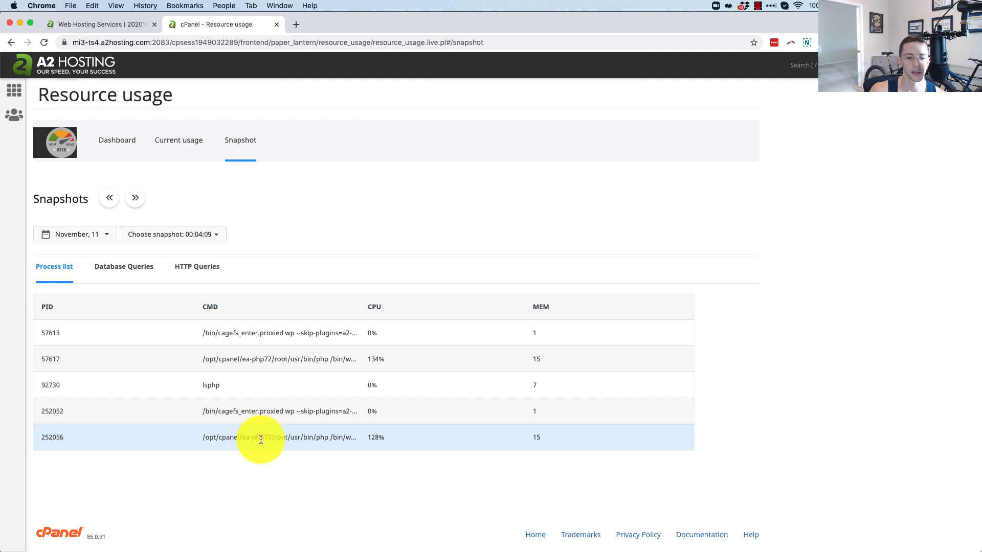
mouse_move(266, 439)
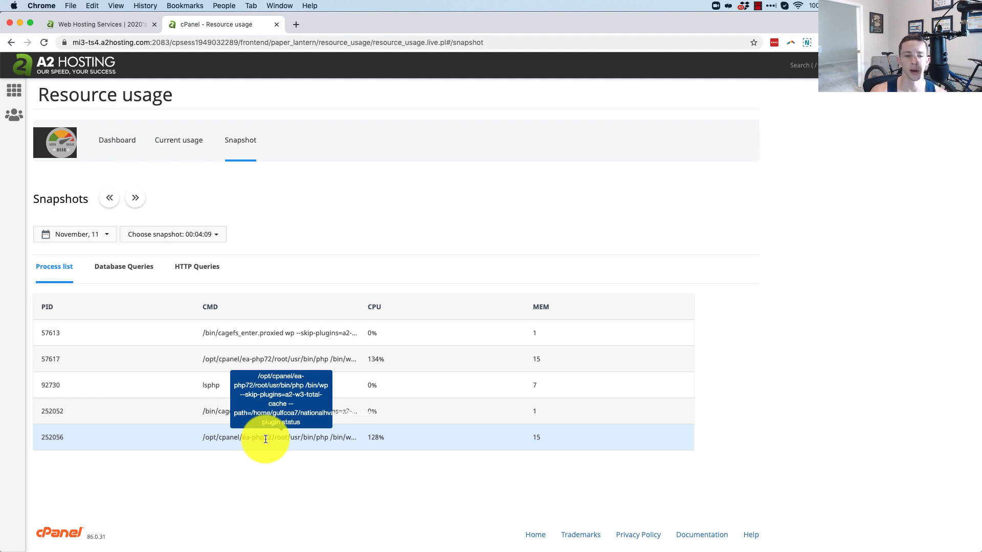
mouse_move(445, 332)
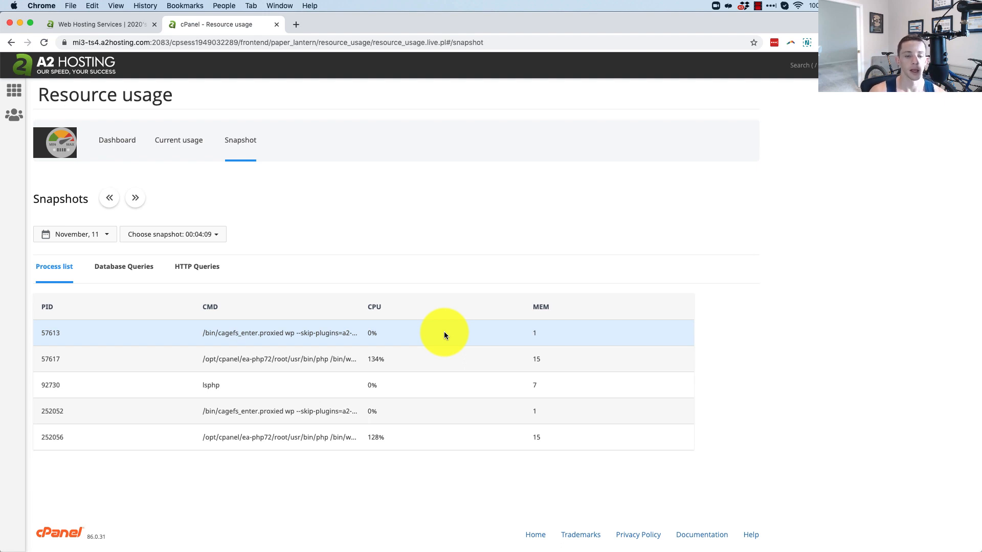
mouse_move(385, 359)
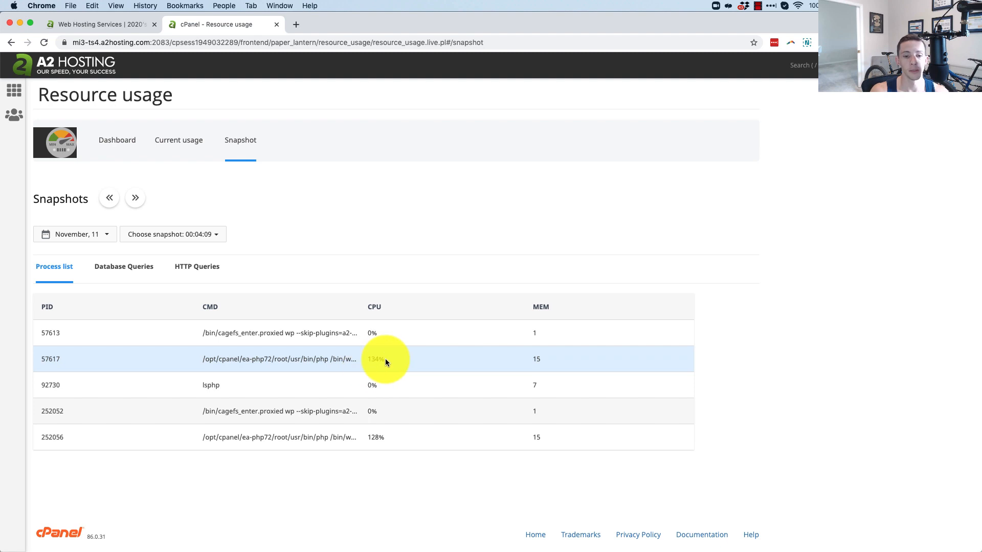